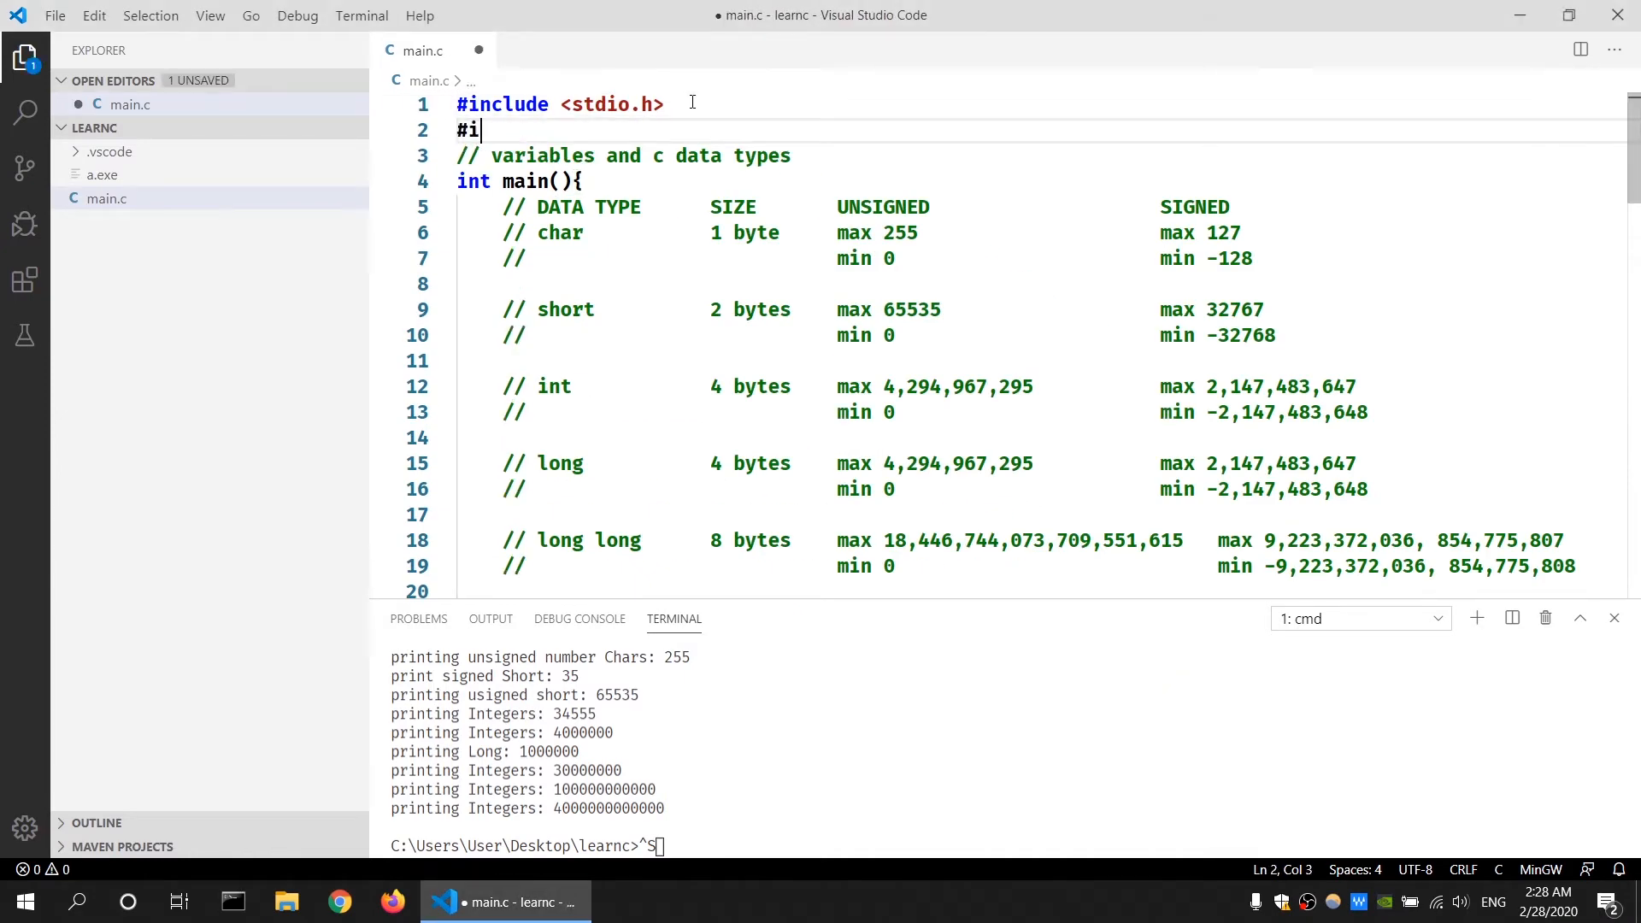
- Add '#include <stdint.h>' on line 2 of main.c, below stdio.h, and save
type("nclude <")
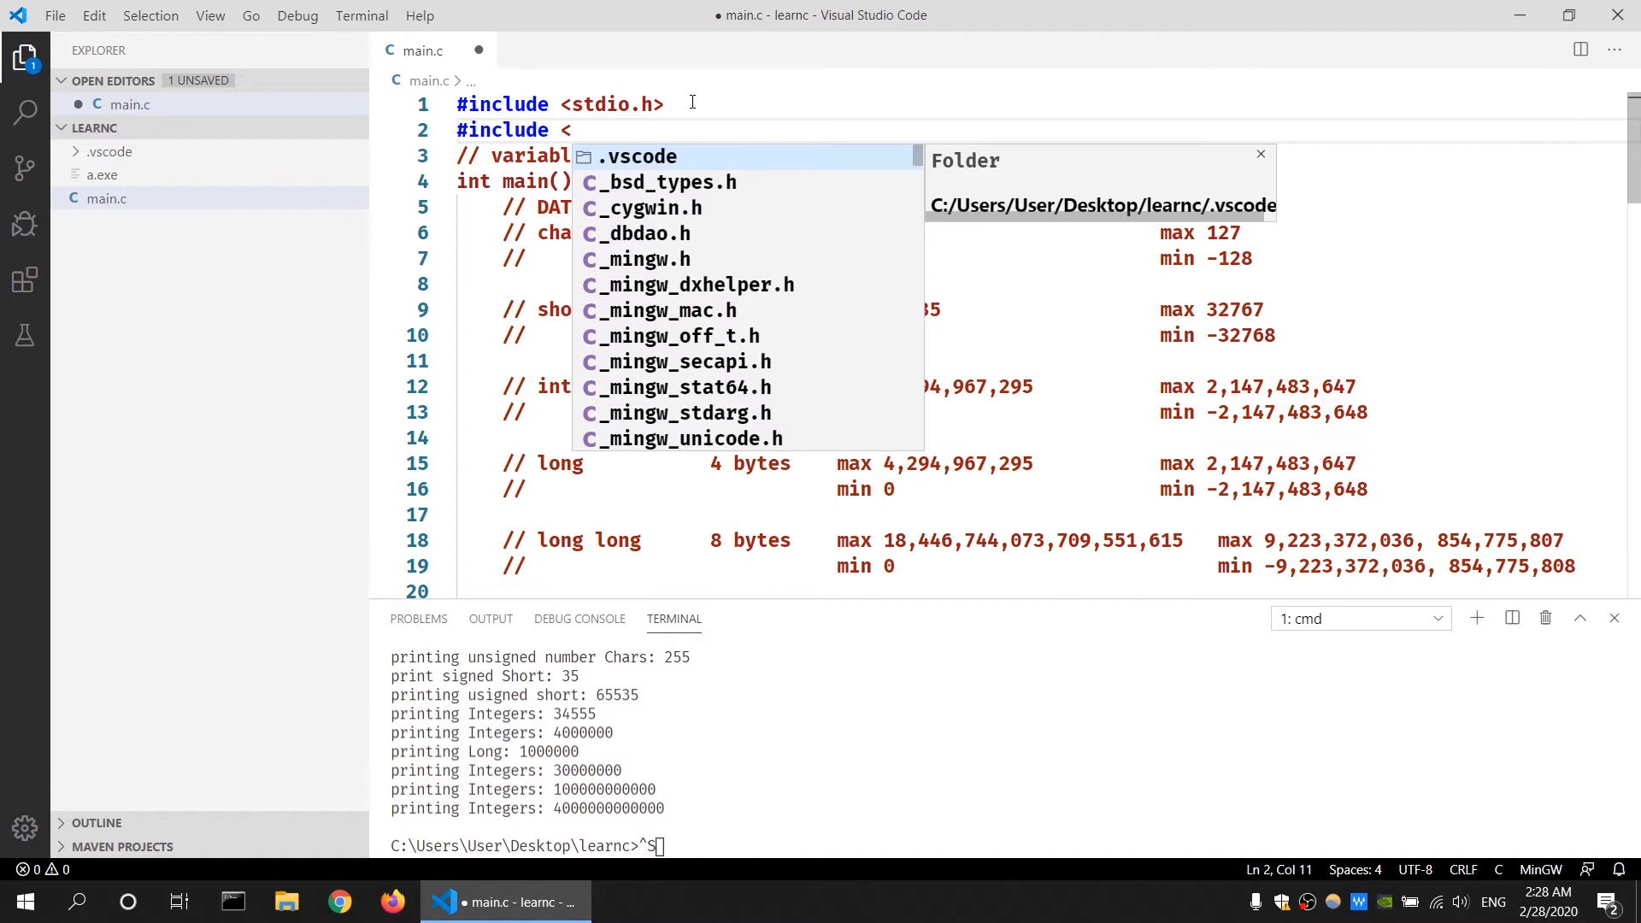
type("stdint.h>")
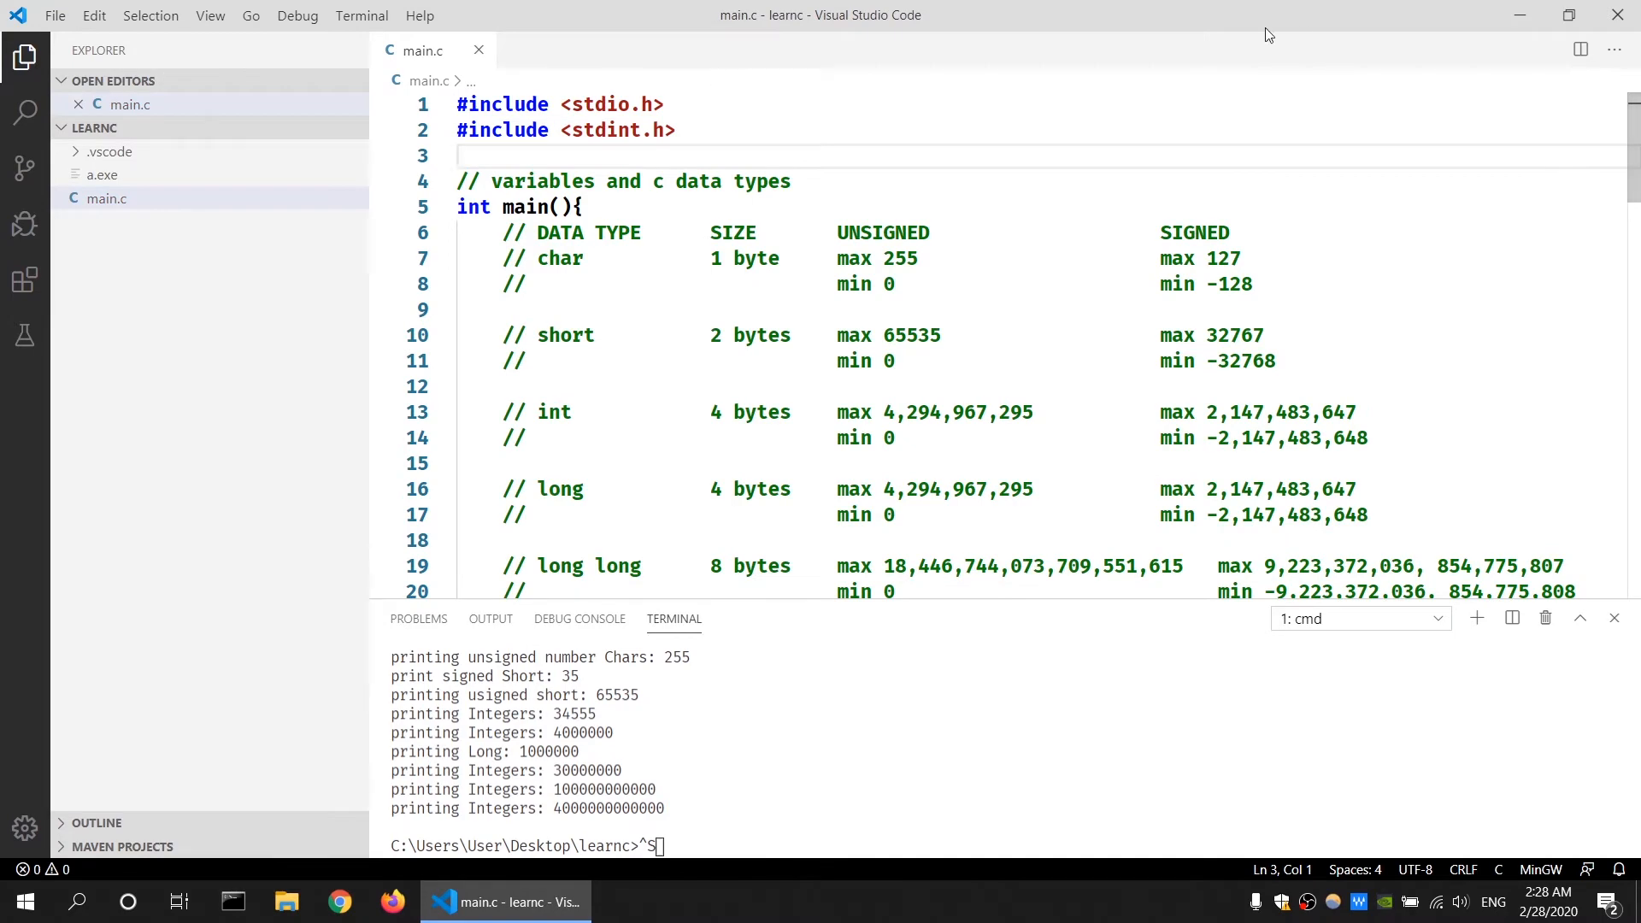
- Insert 'int8_t SmallInt = 127;' just above return 0, followed by a new line
scroll("down", 3)
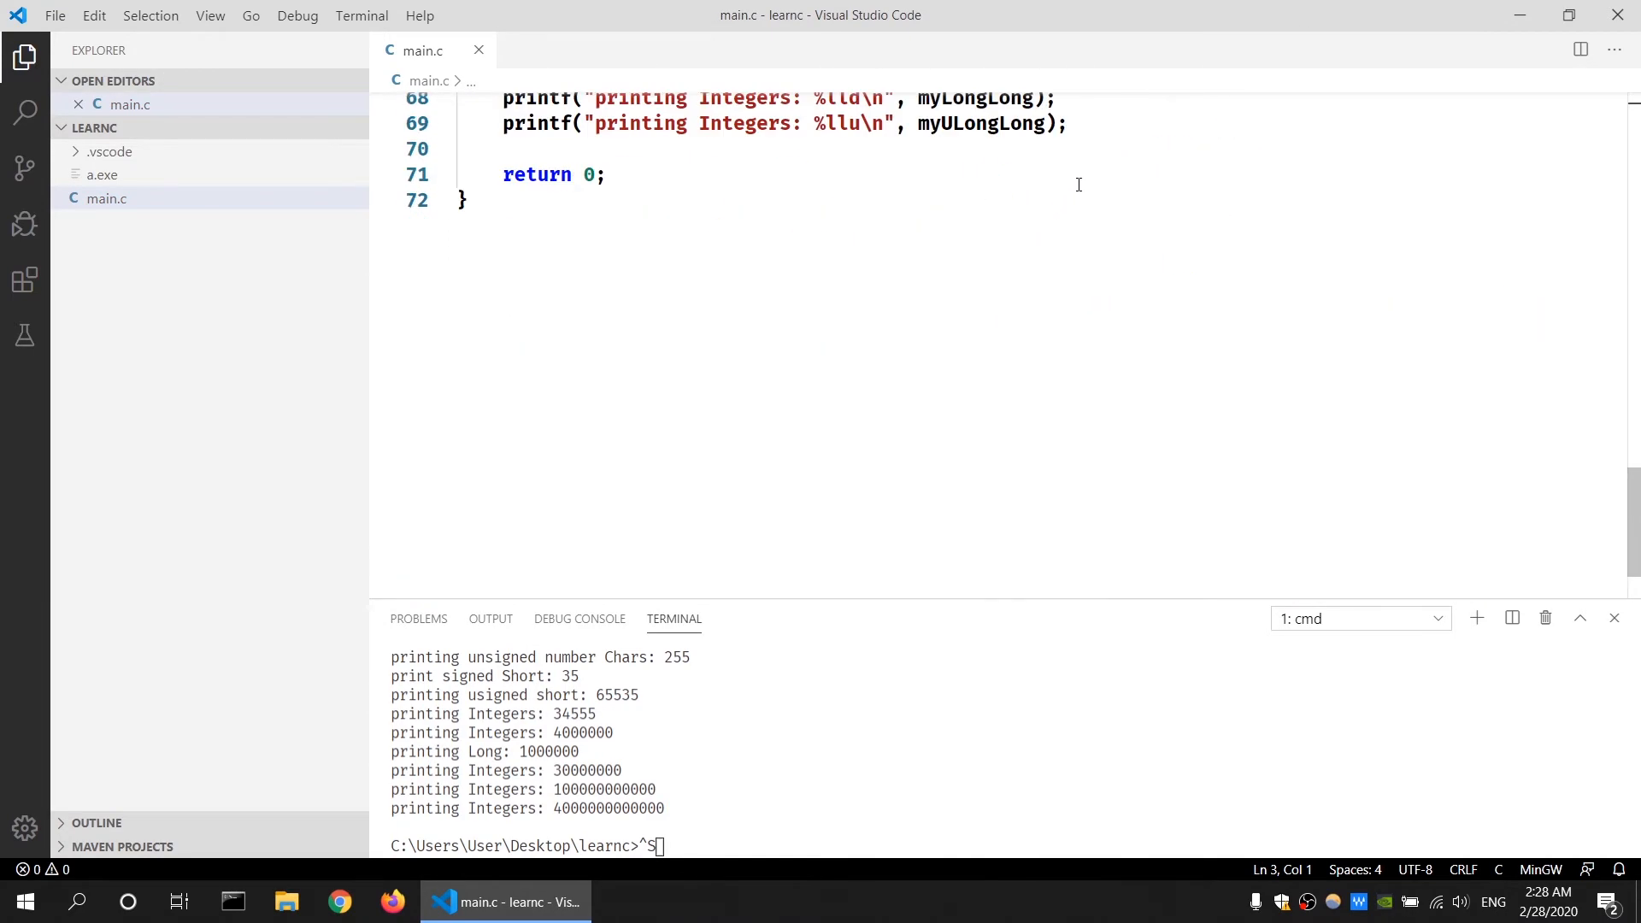
key("Enter")
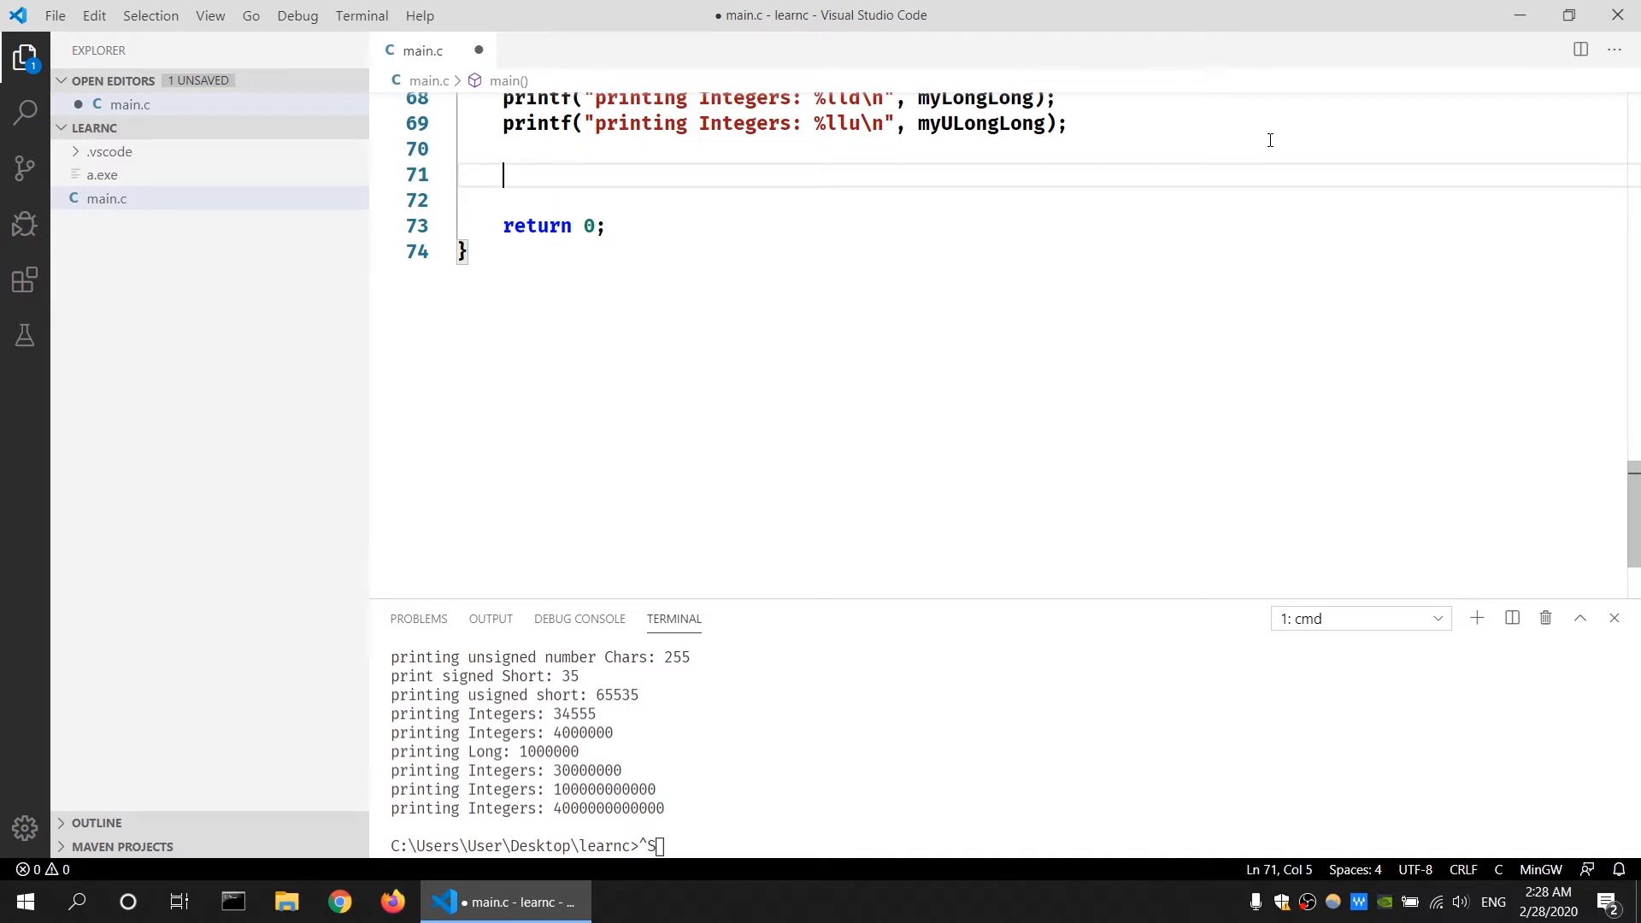
type("int8_t")
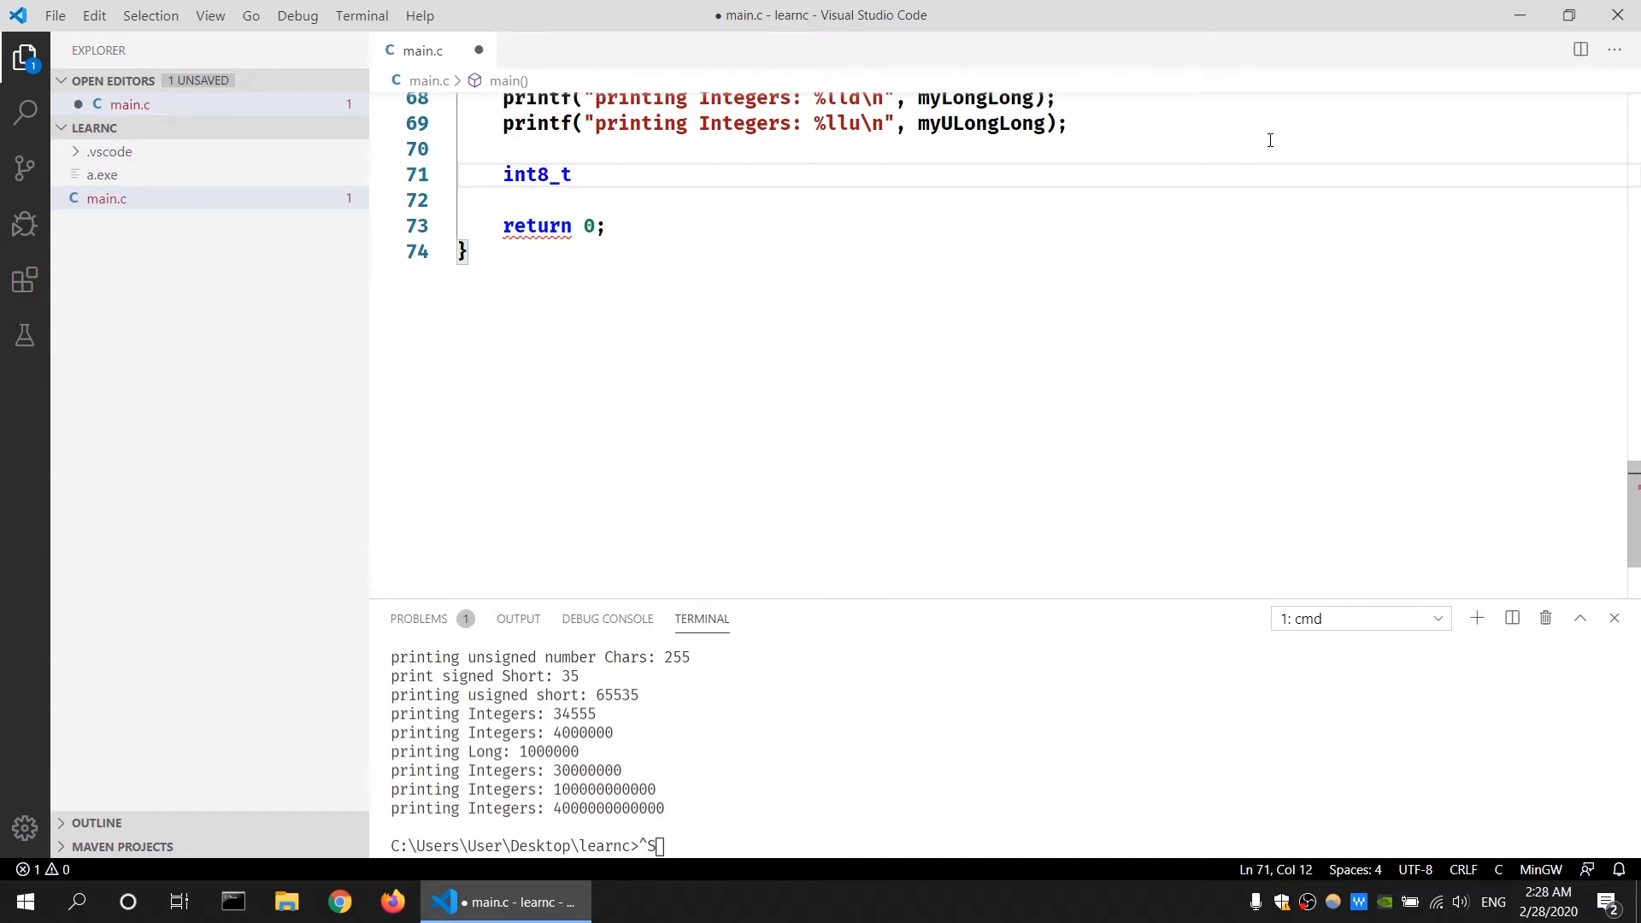
type("SmallInt =")
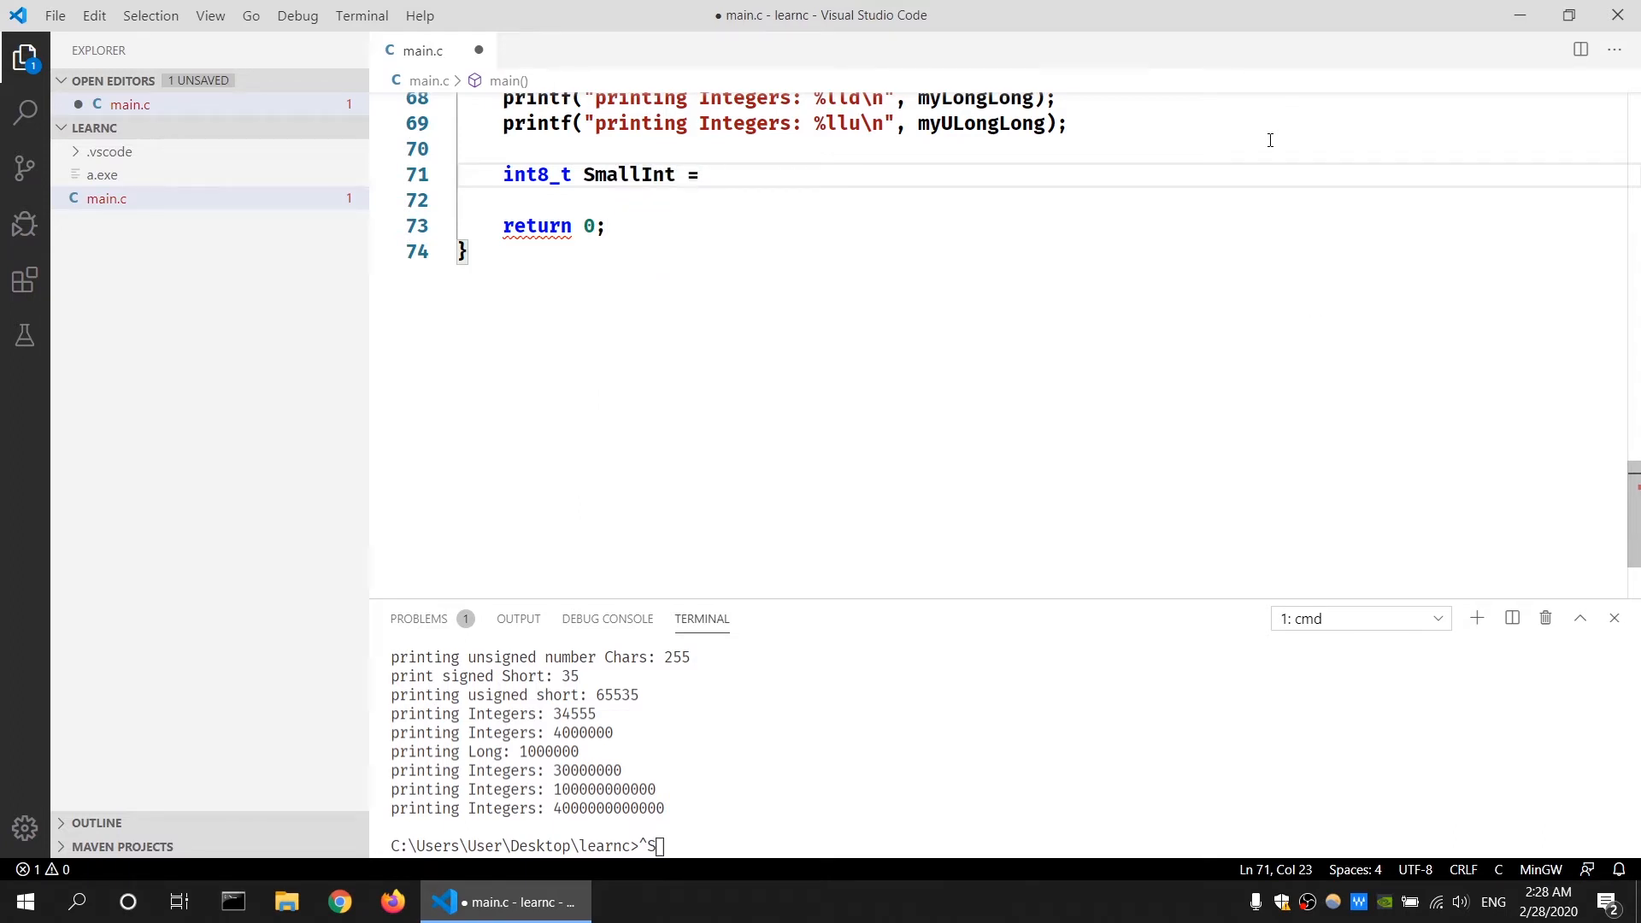
type("12")
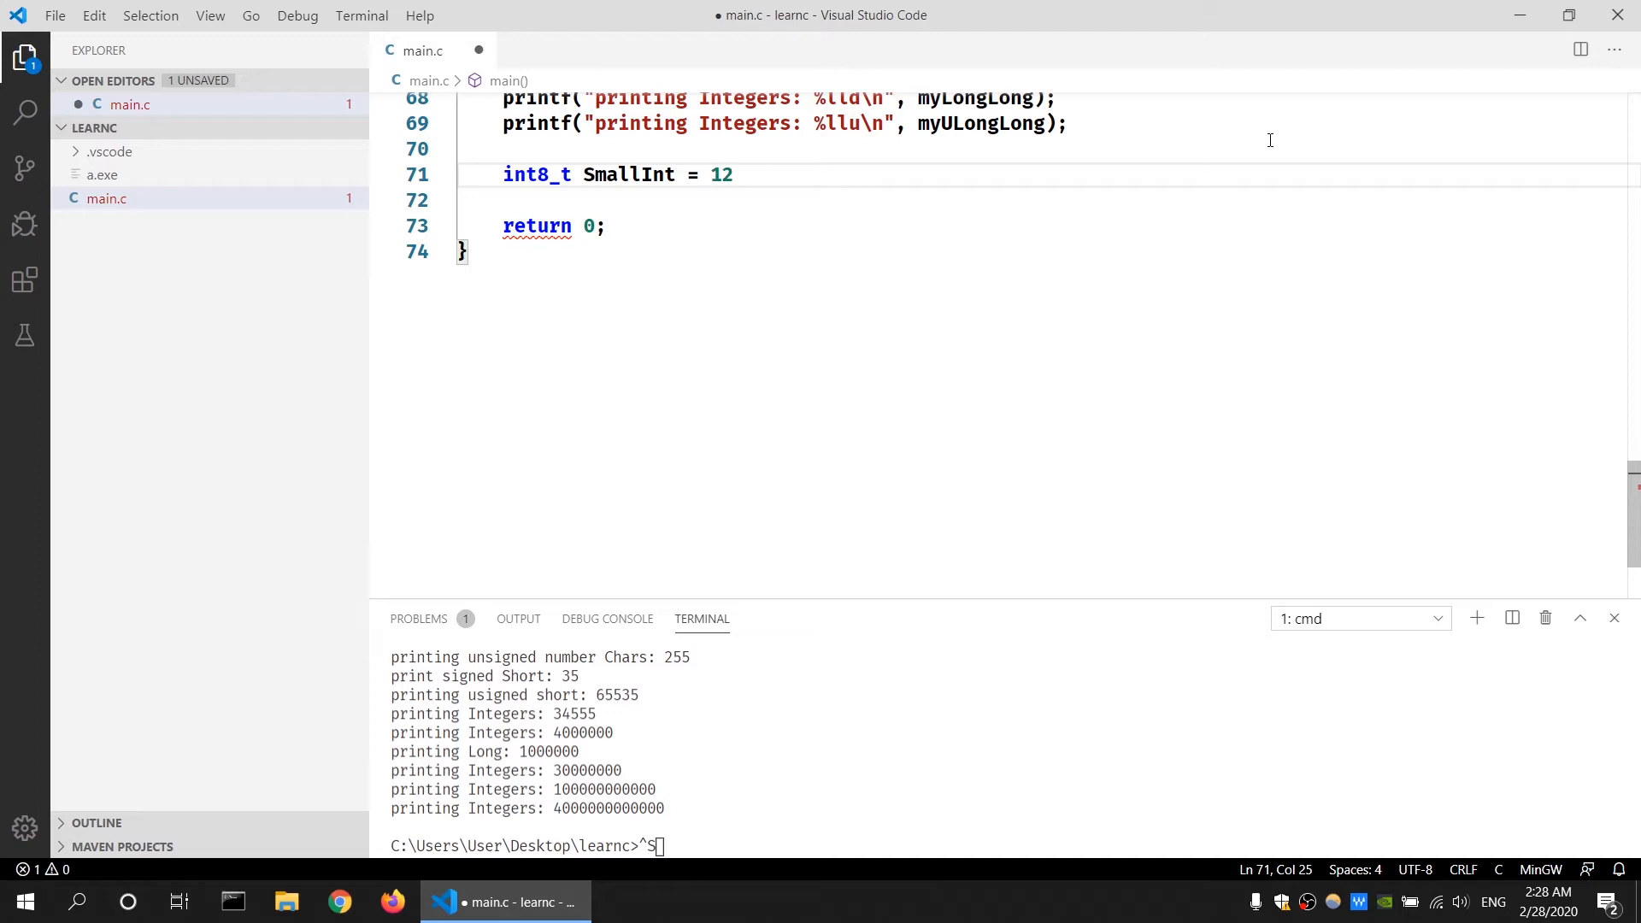
type("27;")
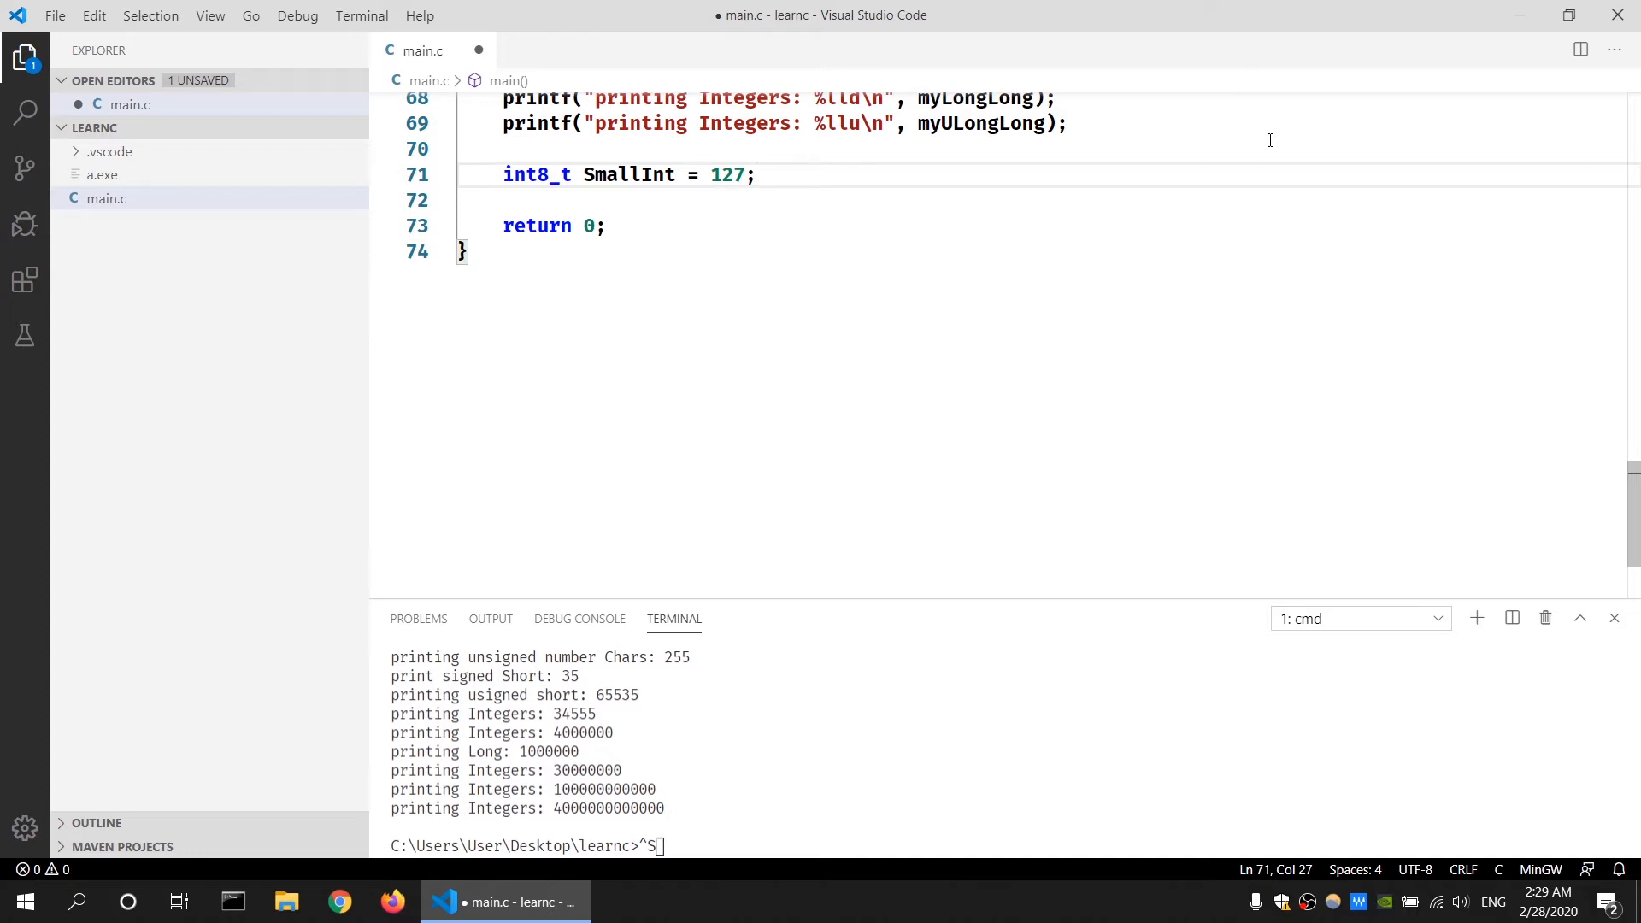
key("Left")
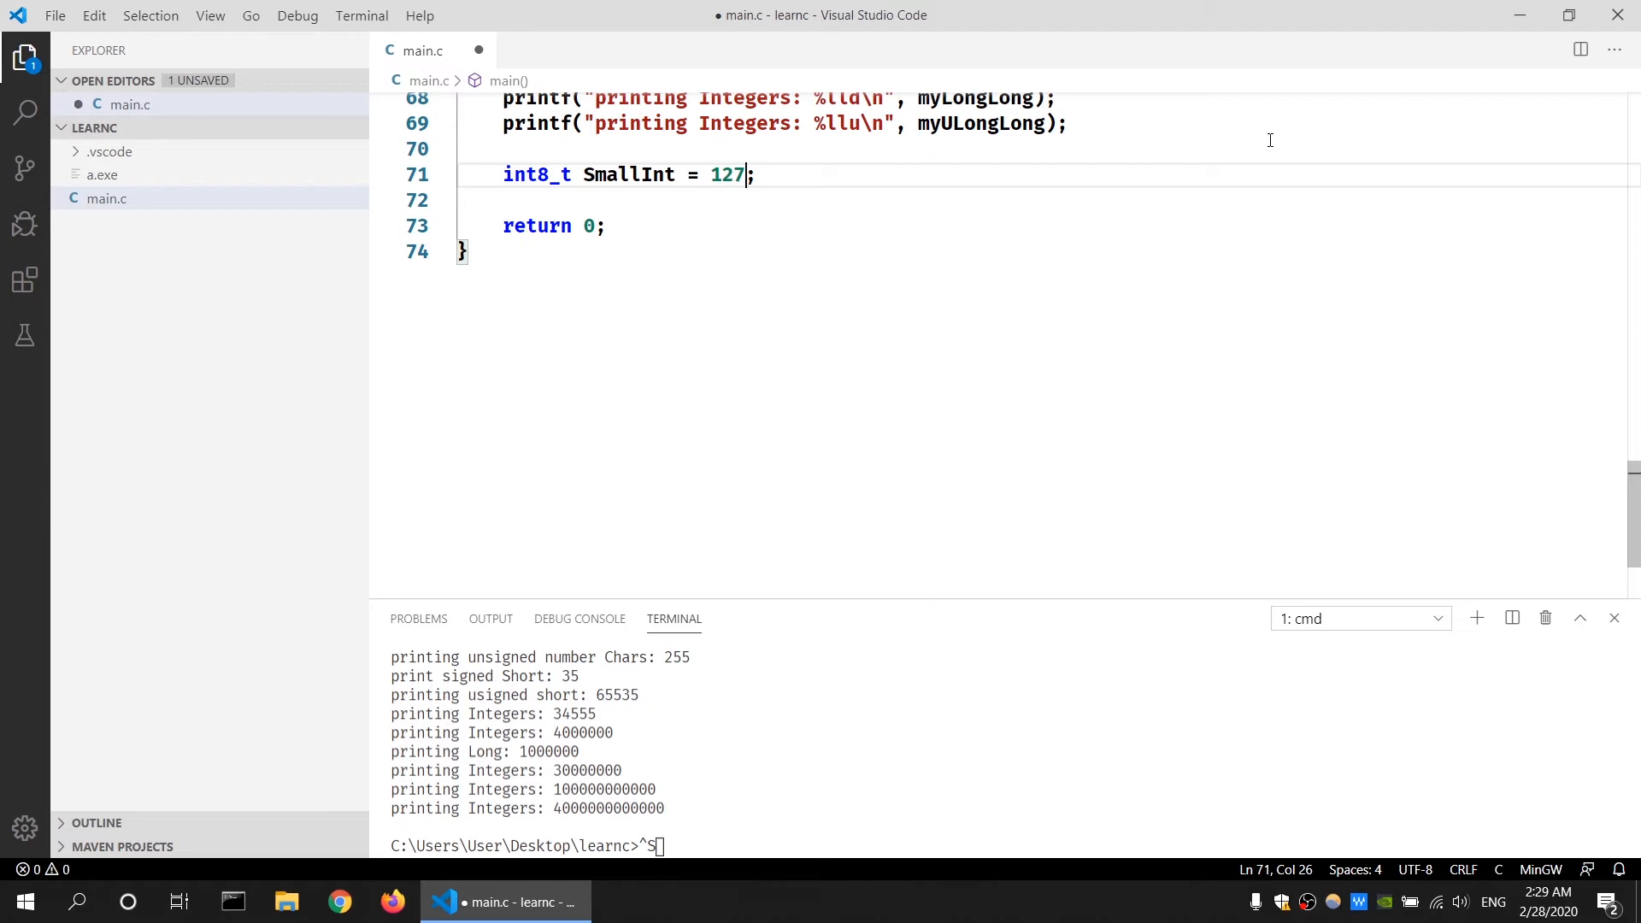
key("Enter")
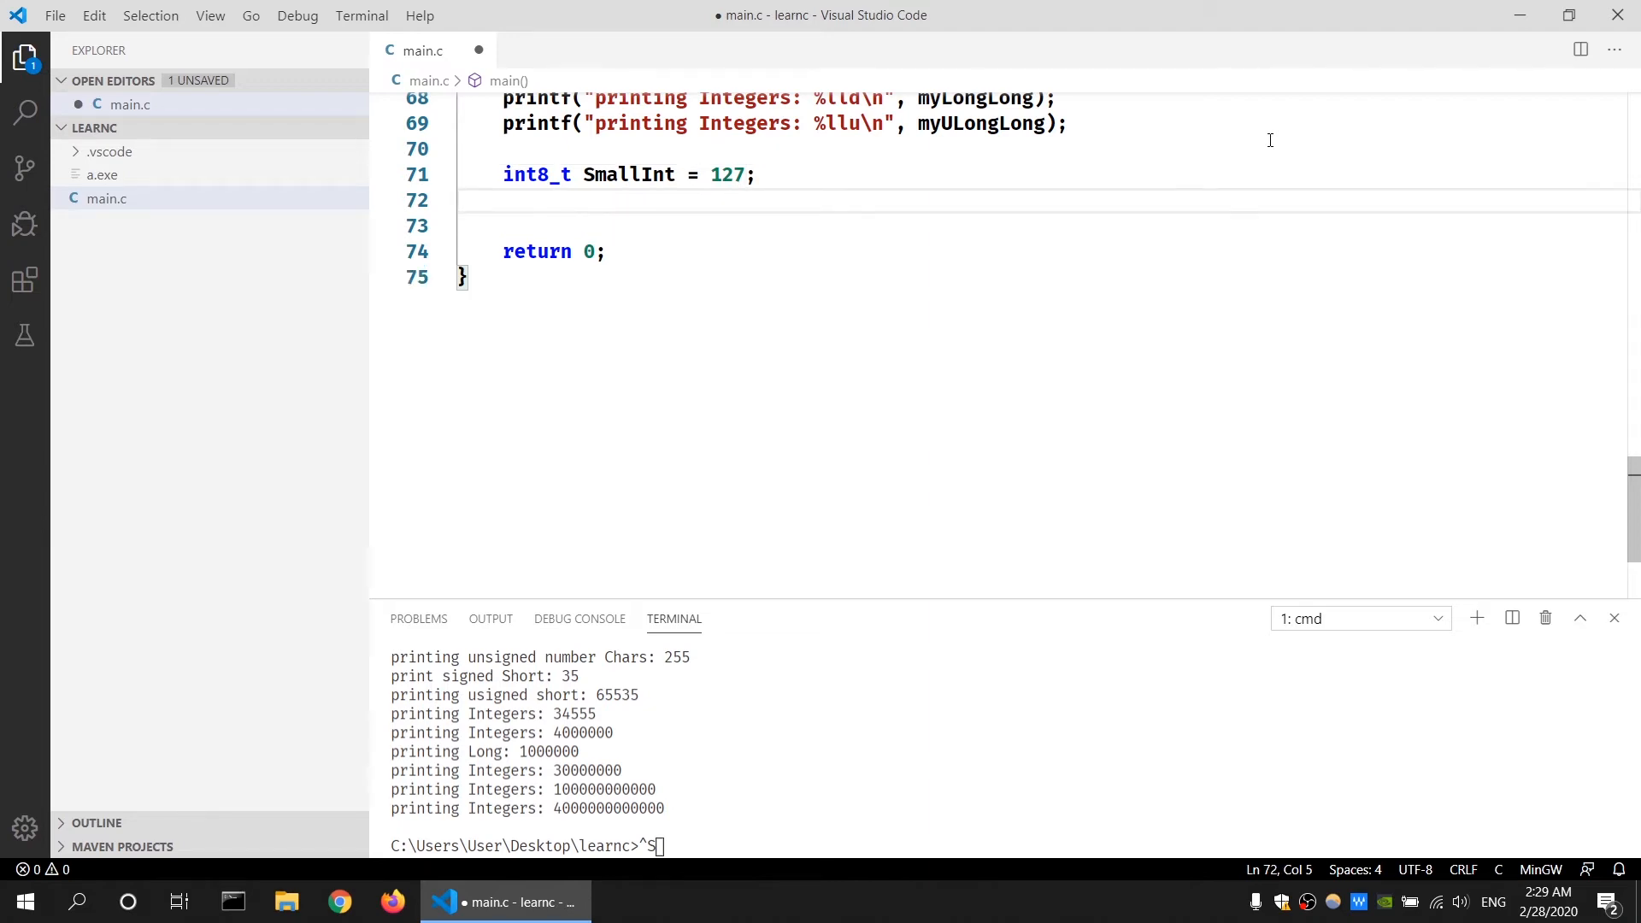
- Declare int16_t MediumInt, int32_t LargeInt and int64_t HugeInt under a '// signed integers' comment
type("int16_t")
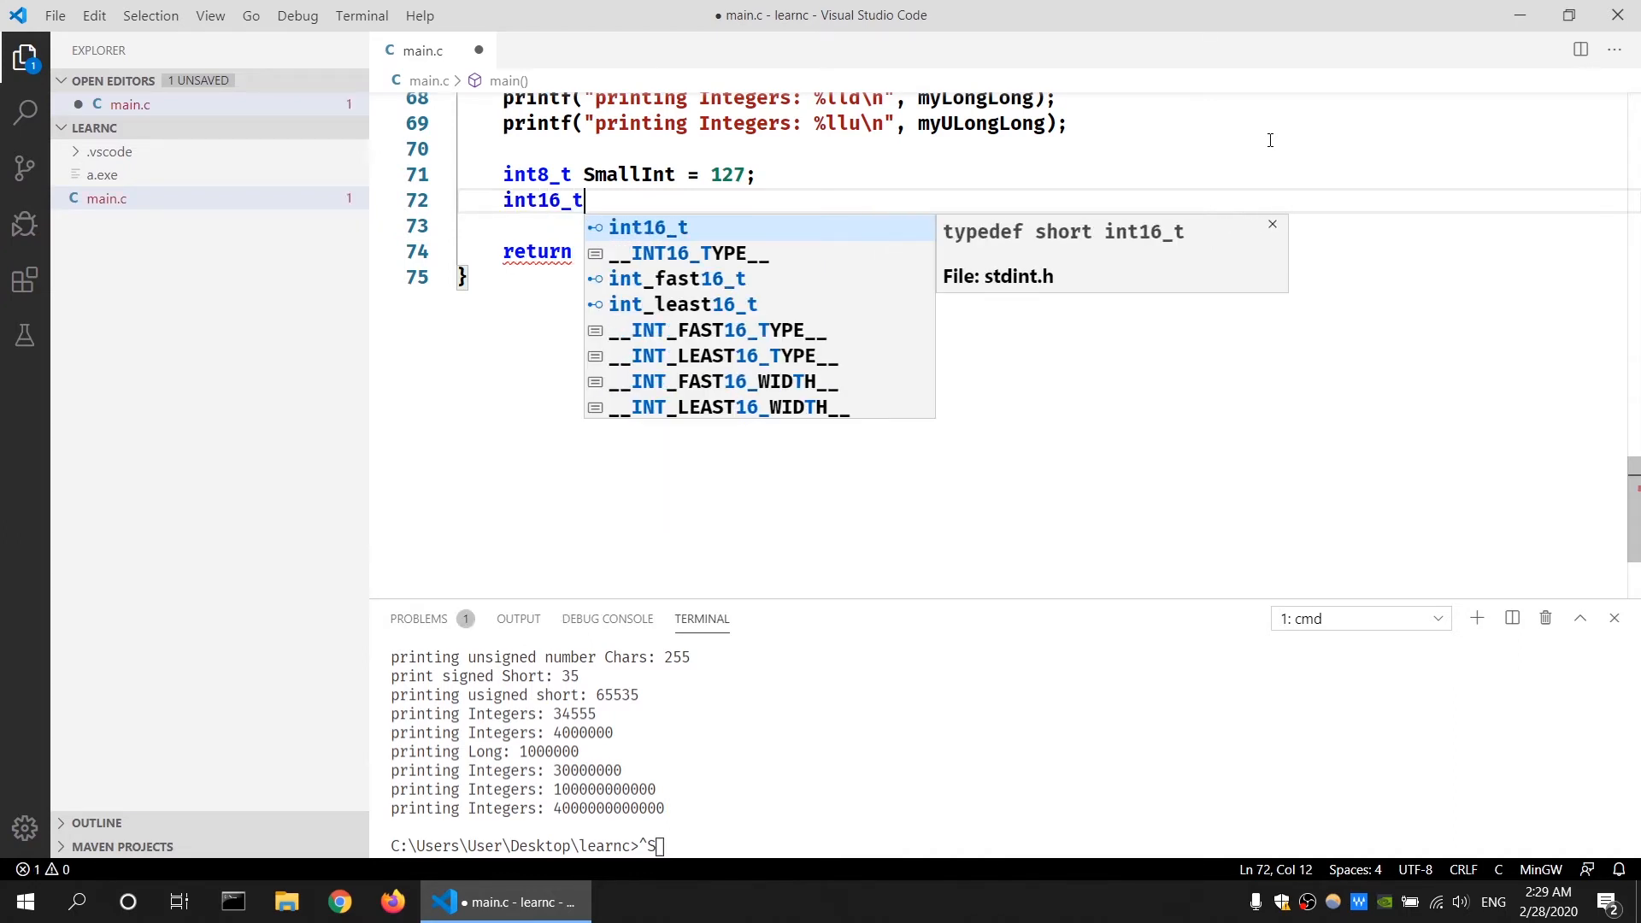
type("Me")
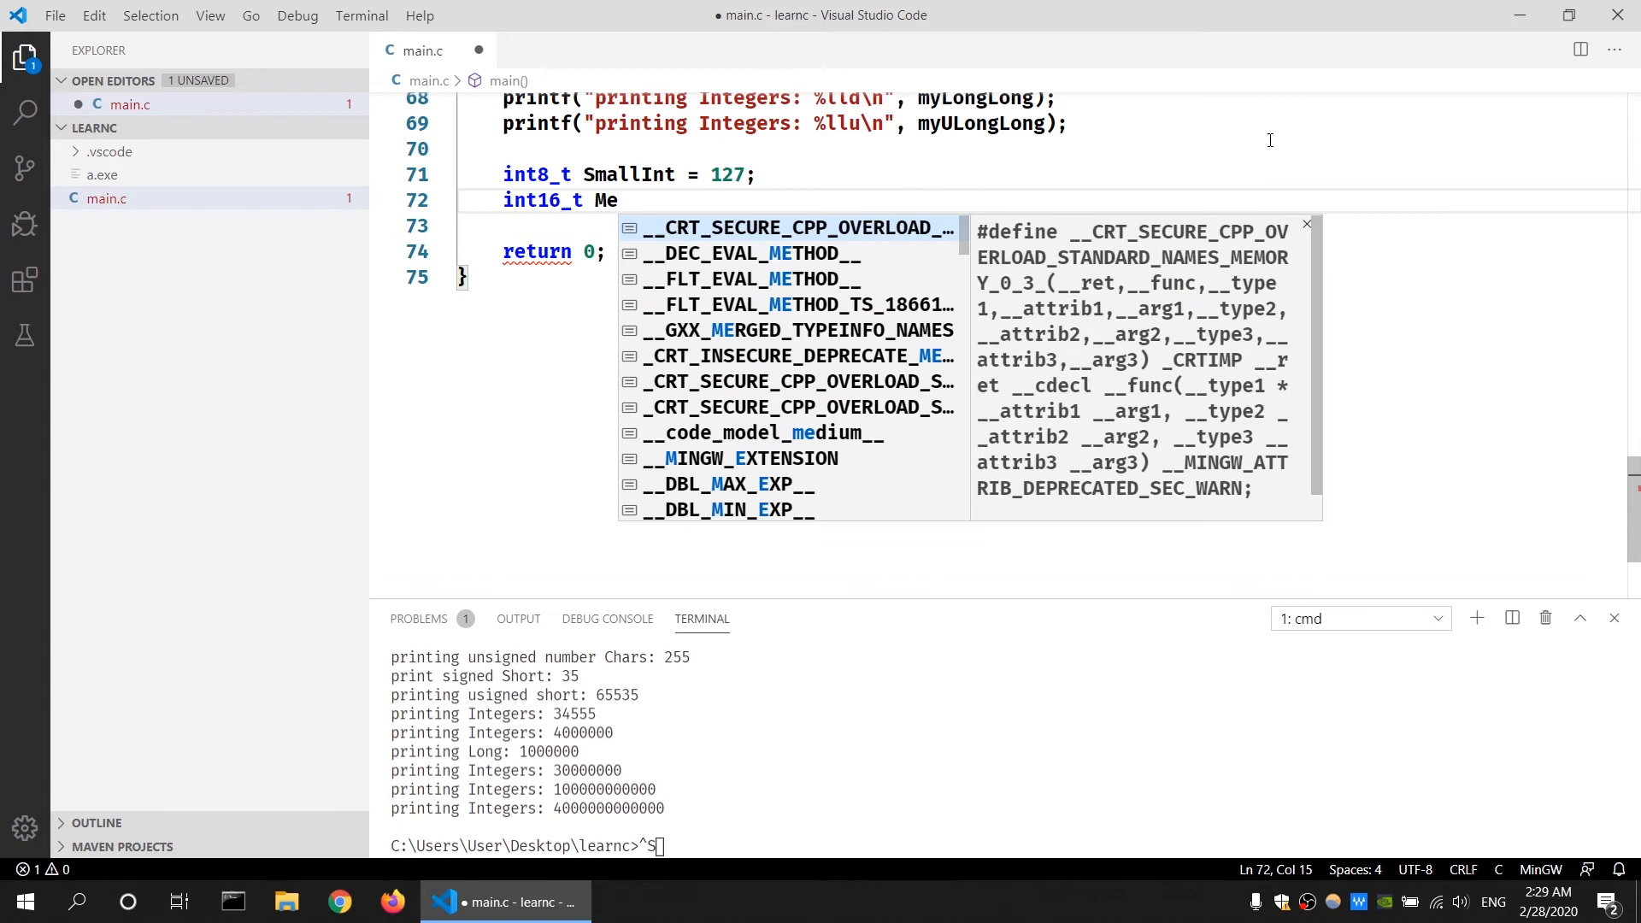
type("diumInt;")
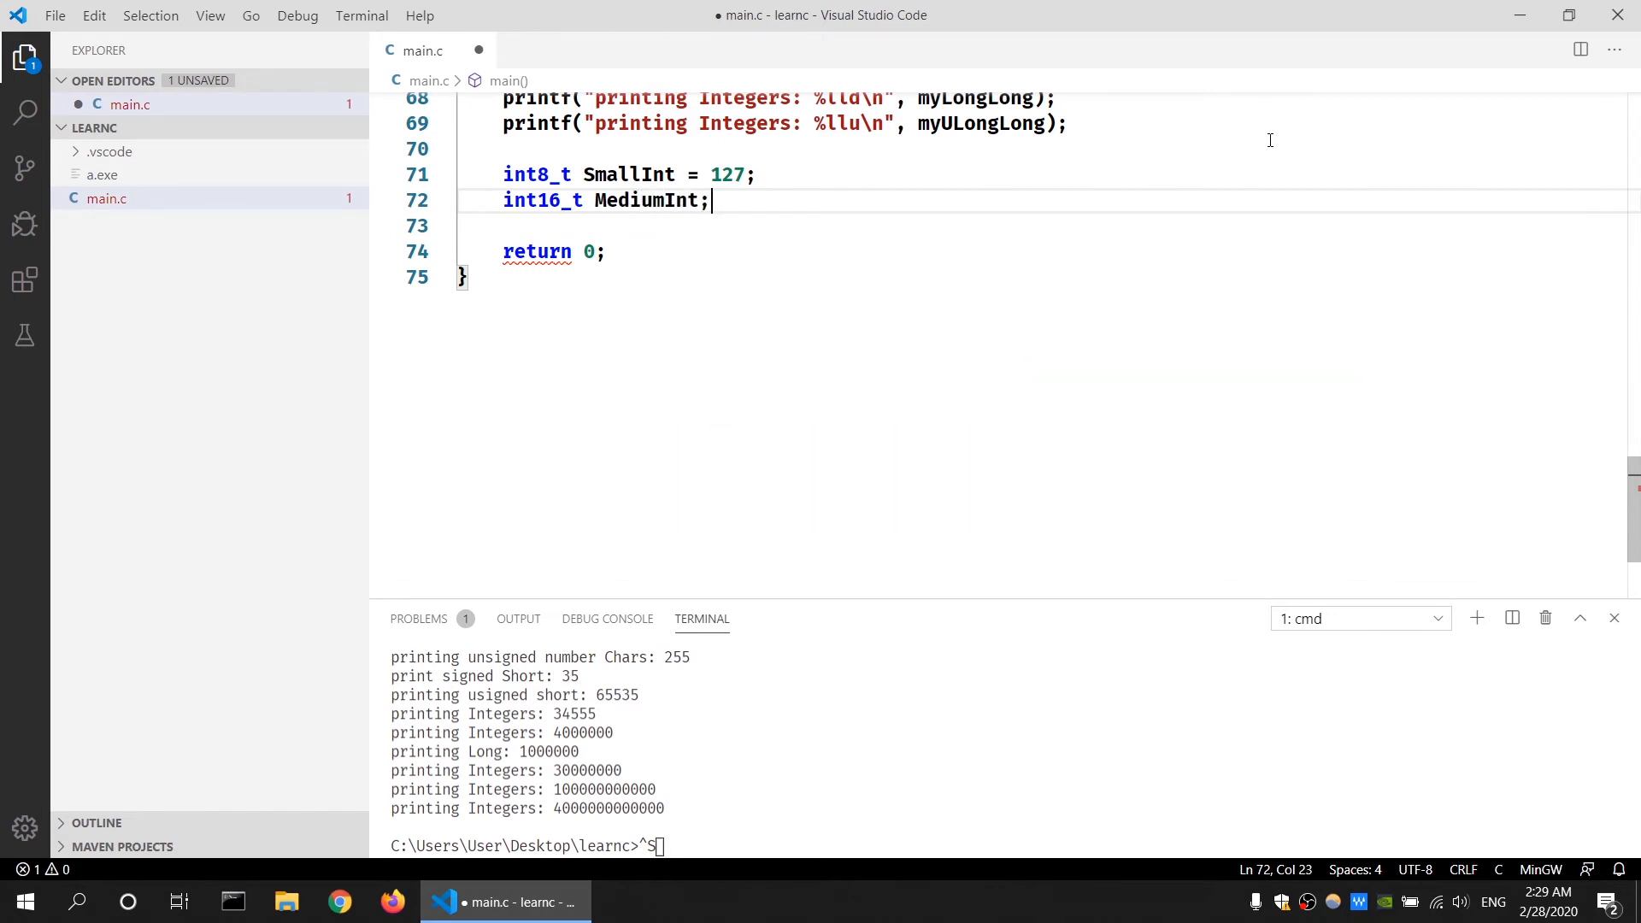
type("int32")
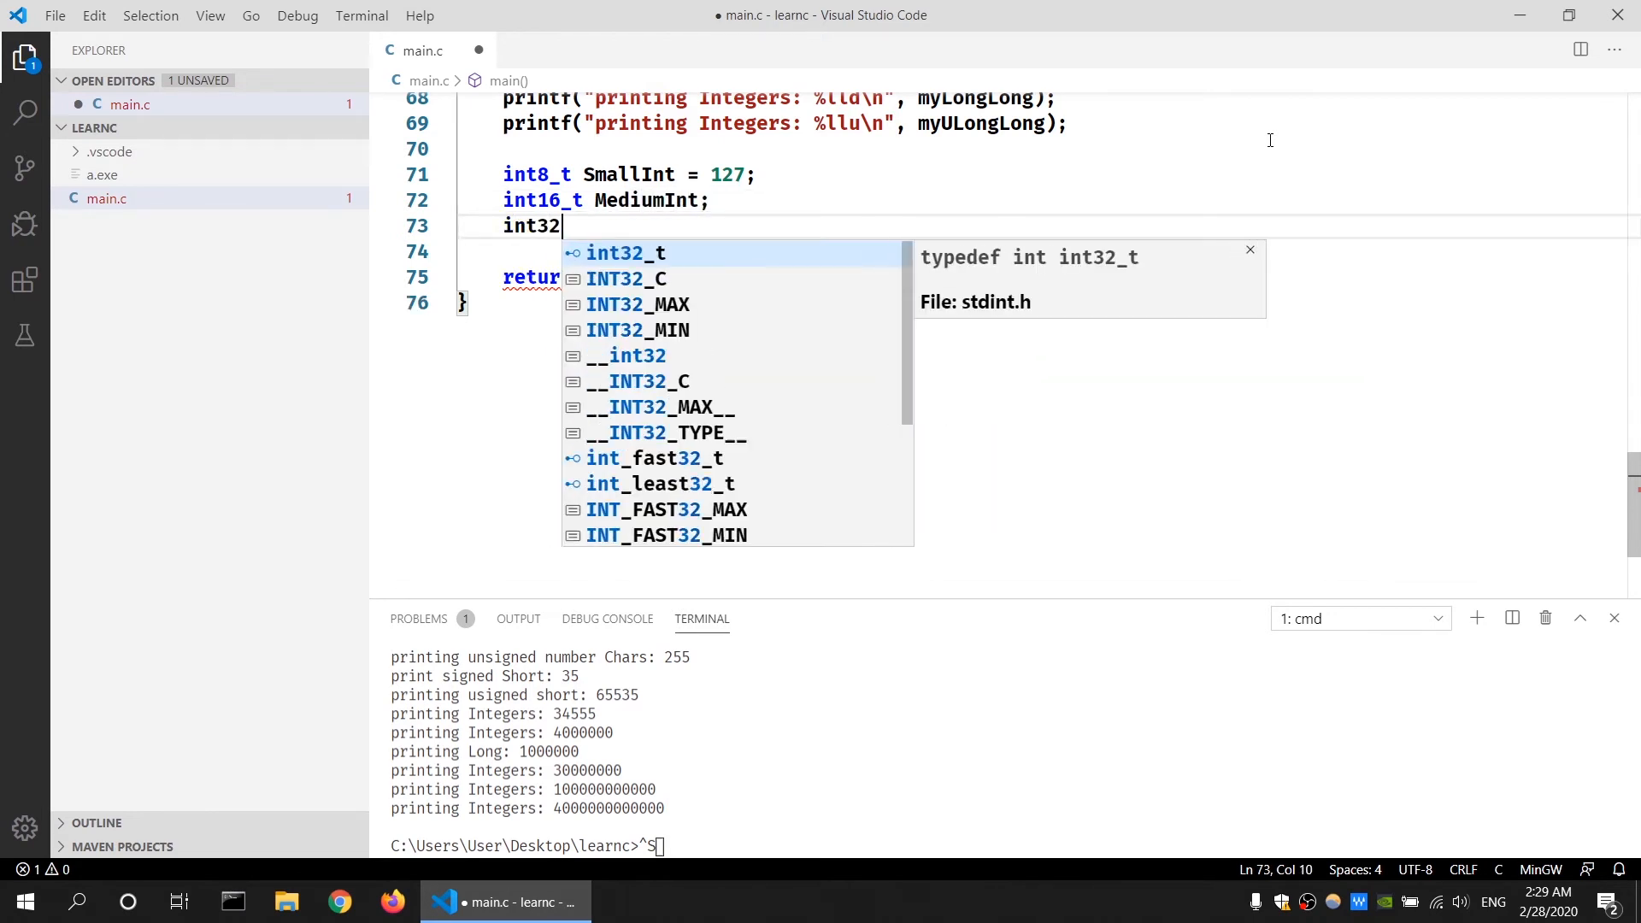
key("Tab")
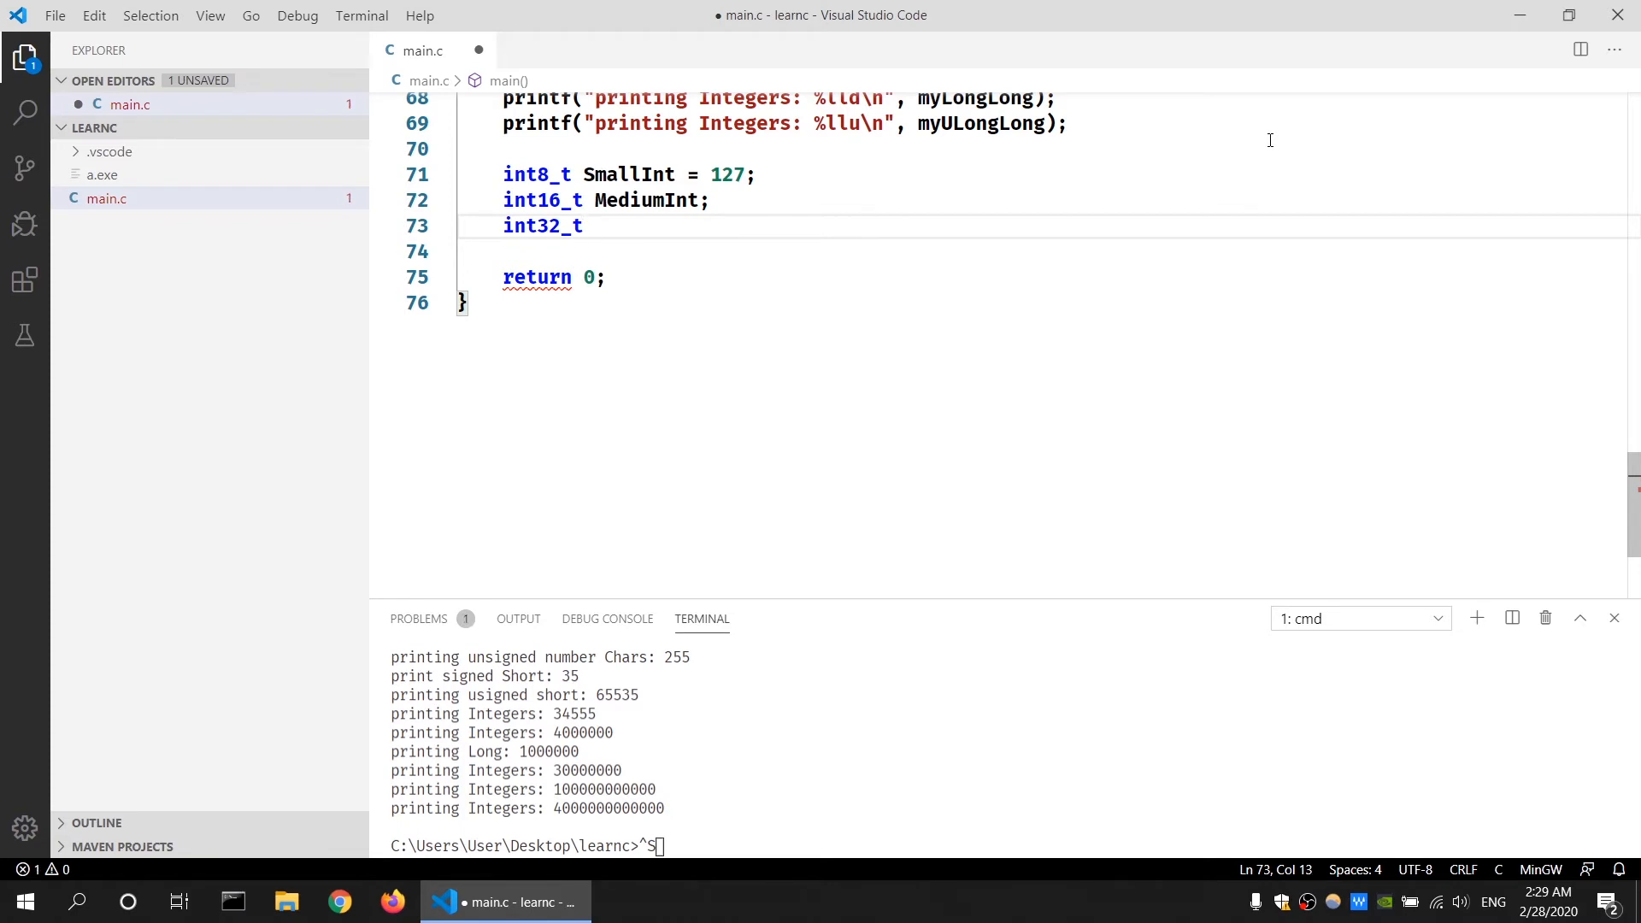
type("Large")
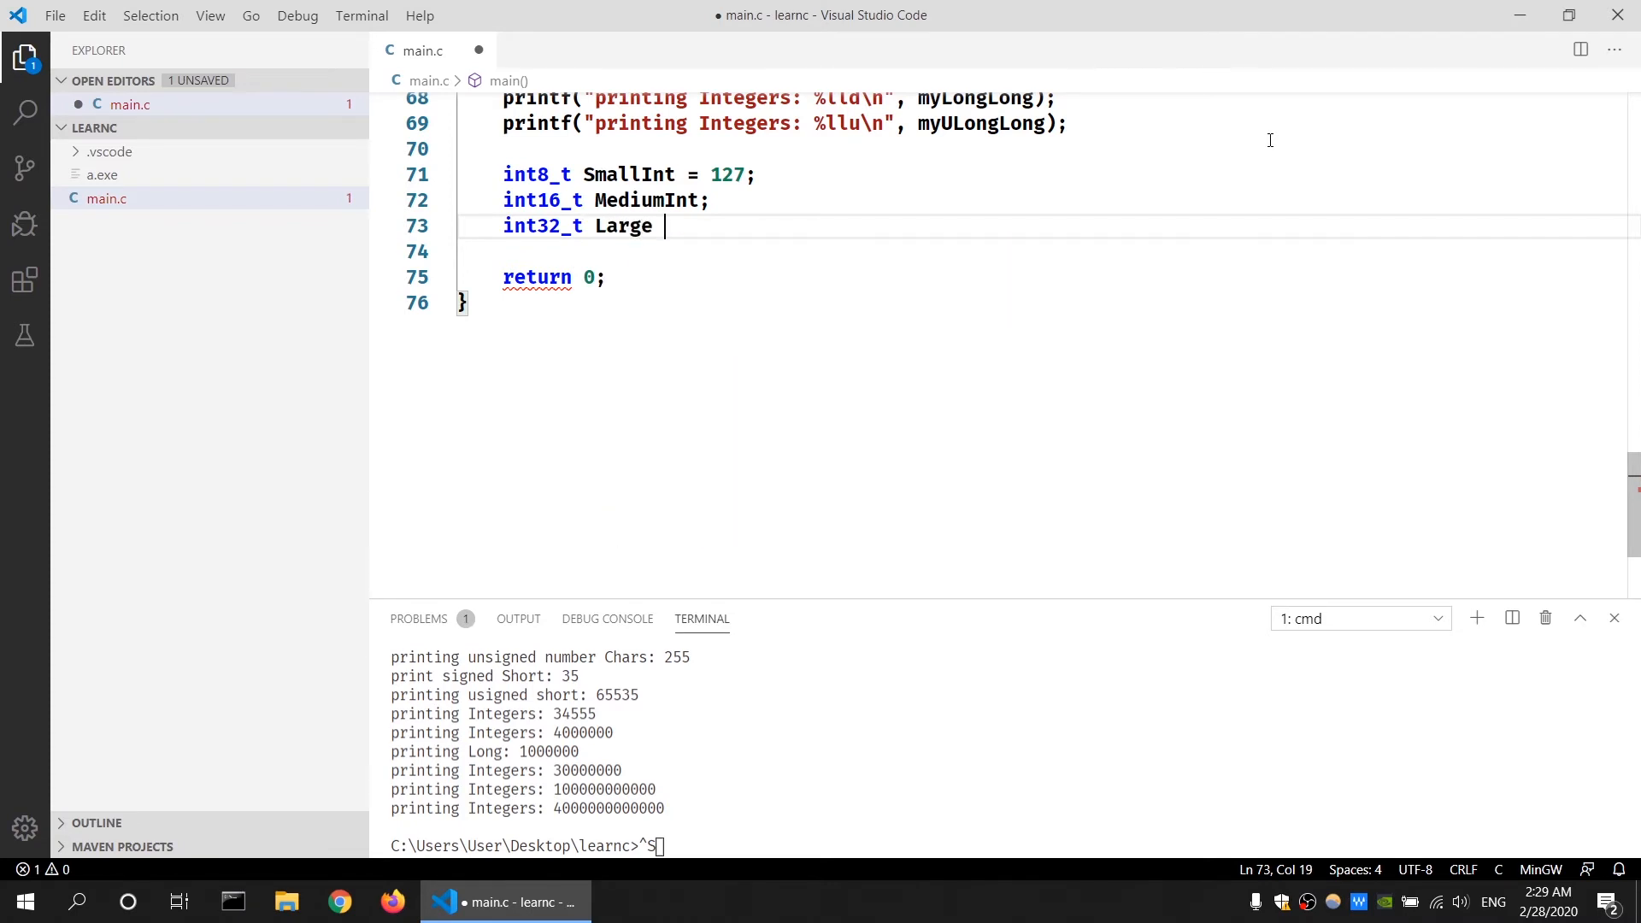
type("Int;")
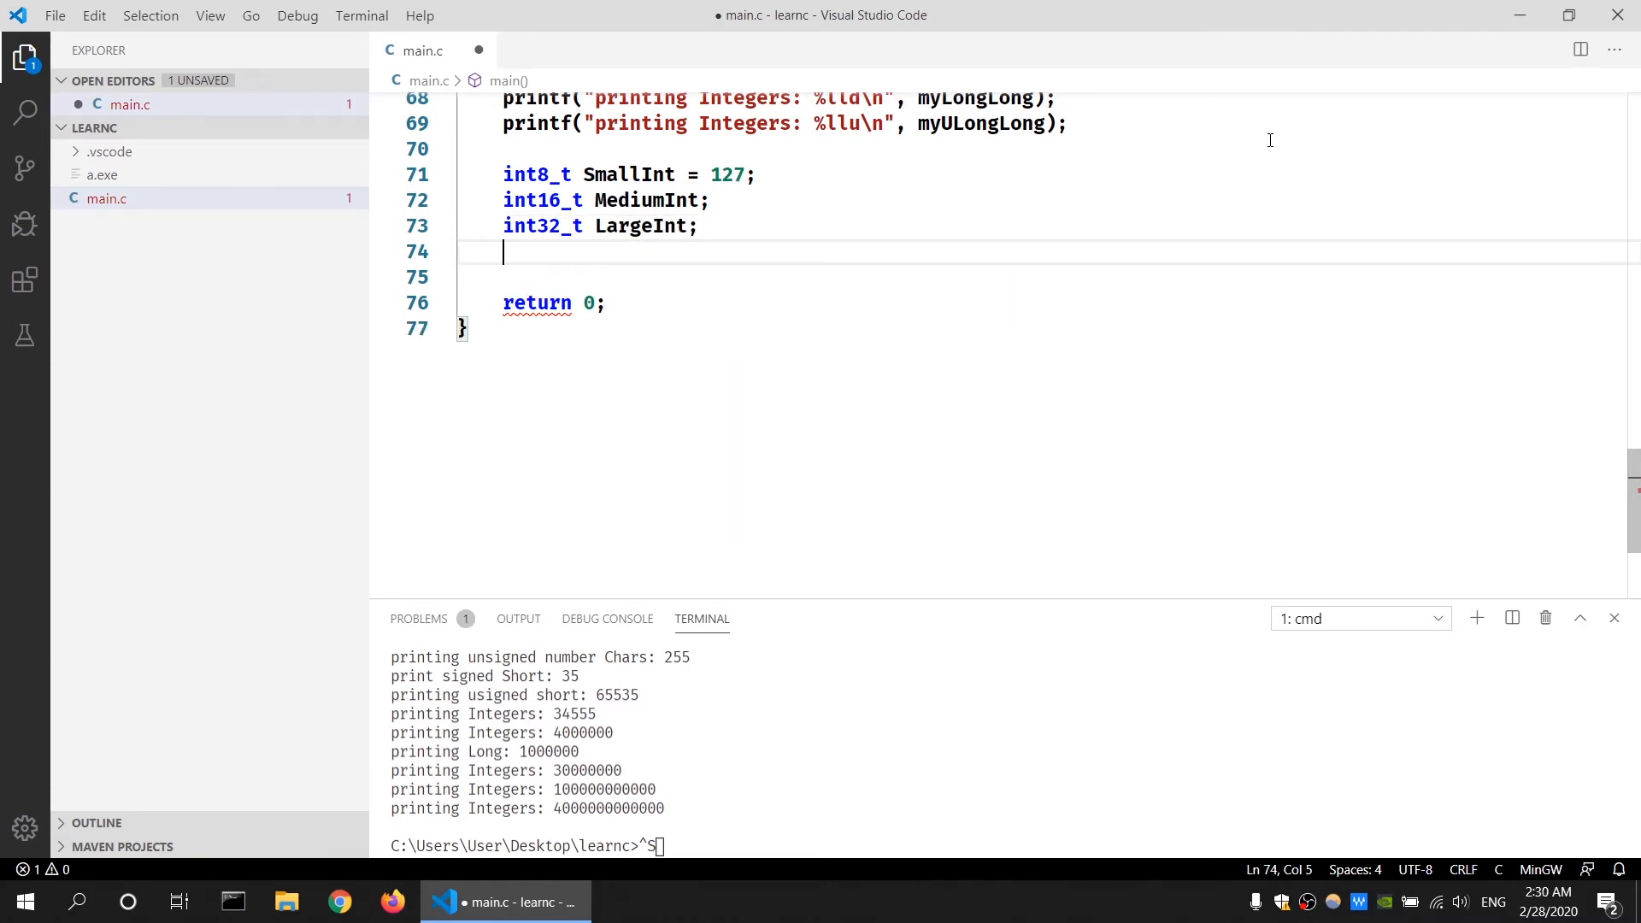
type("it")
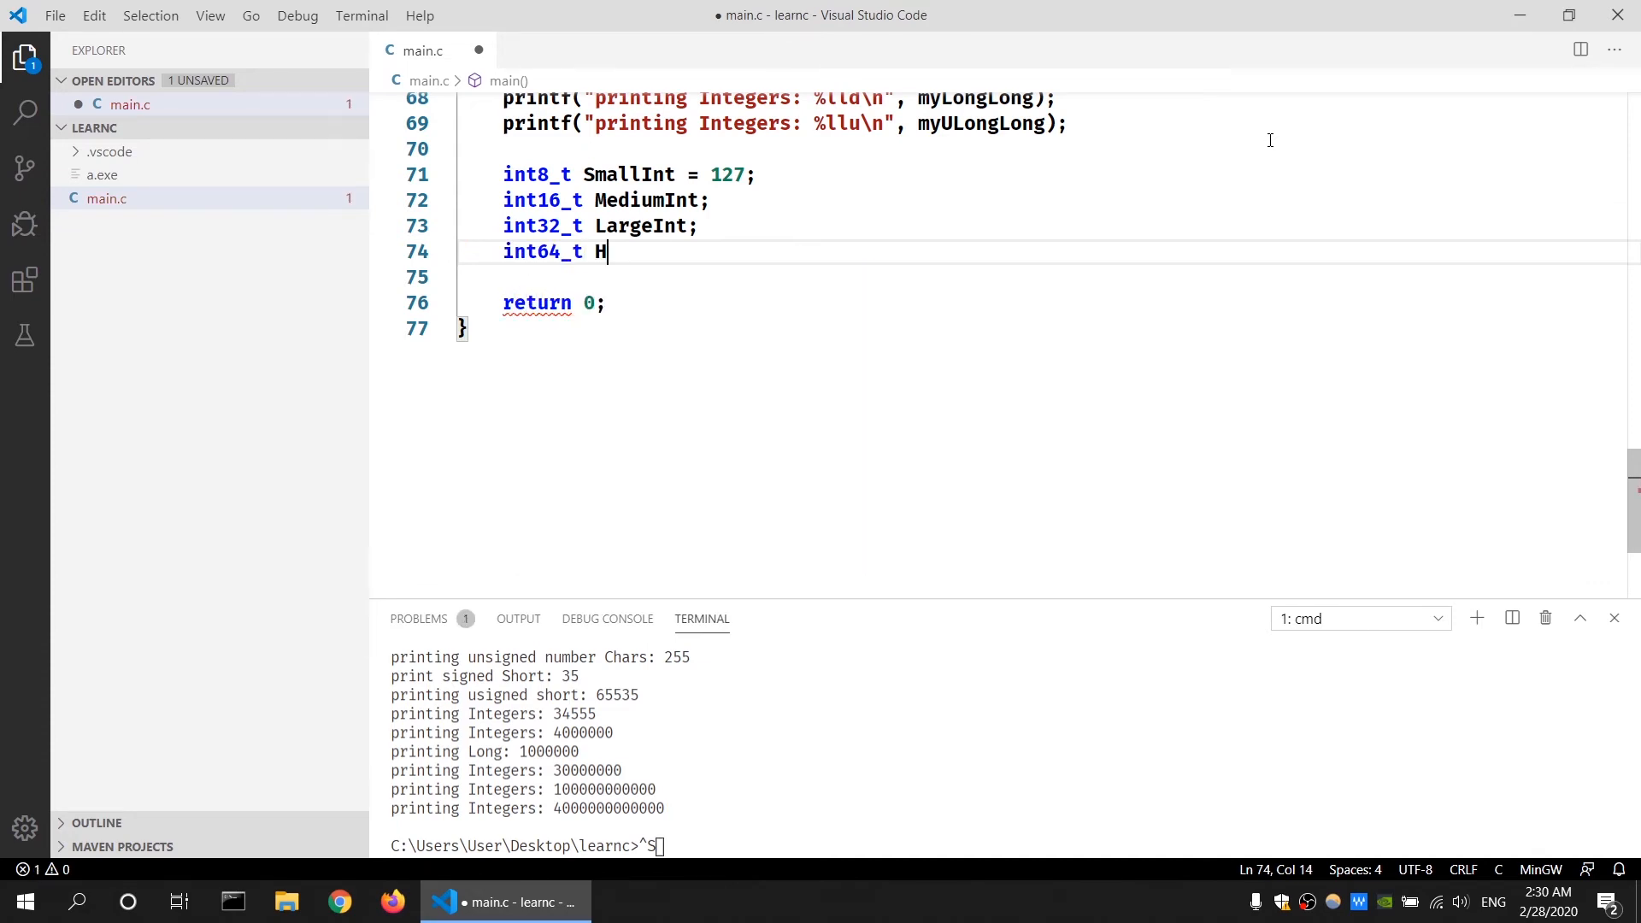
type("ugeIng")
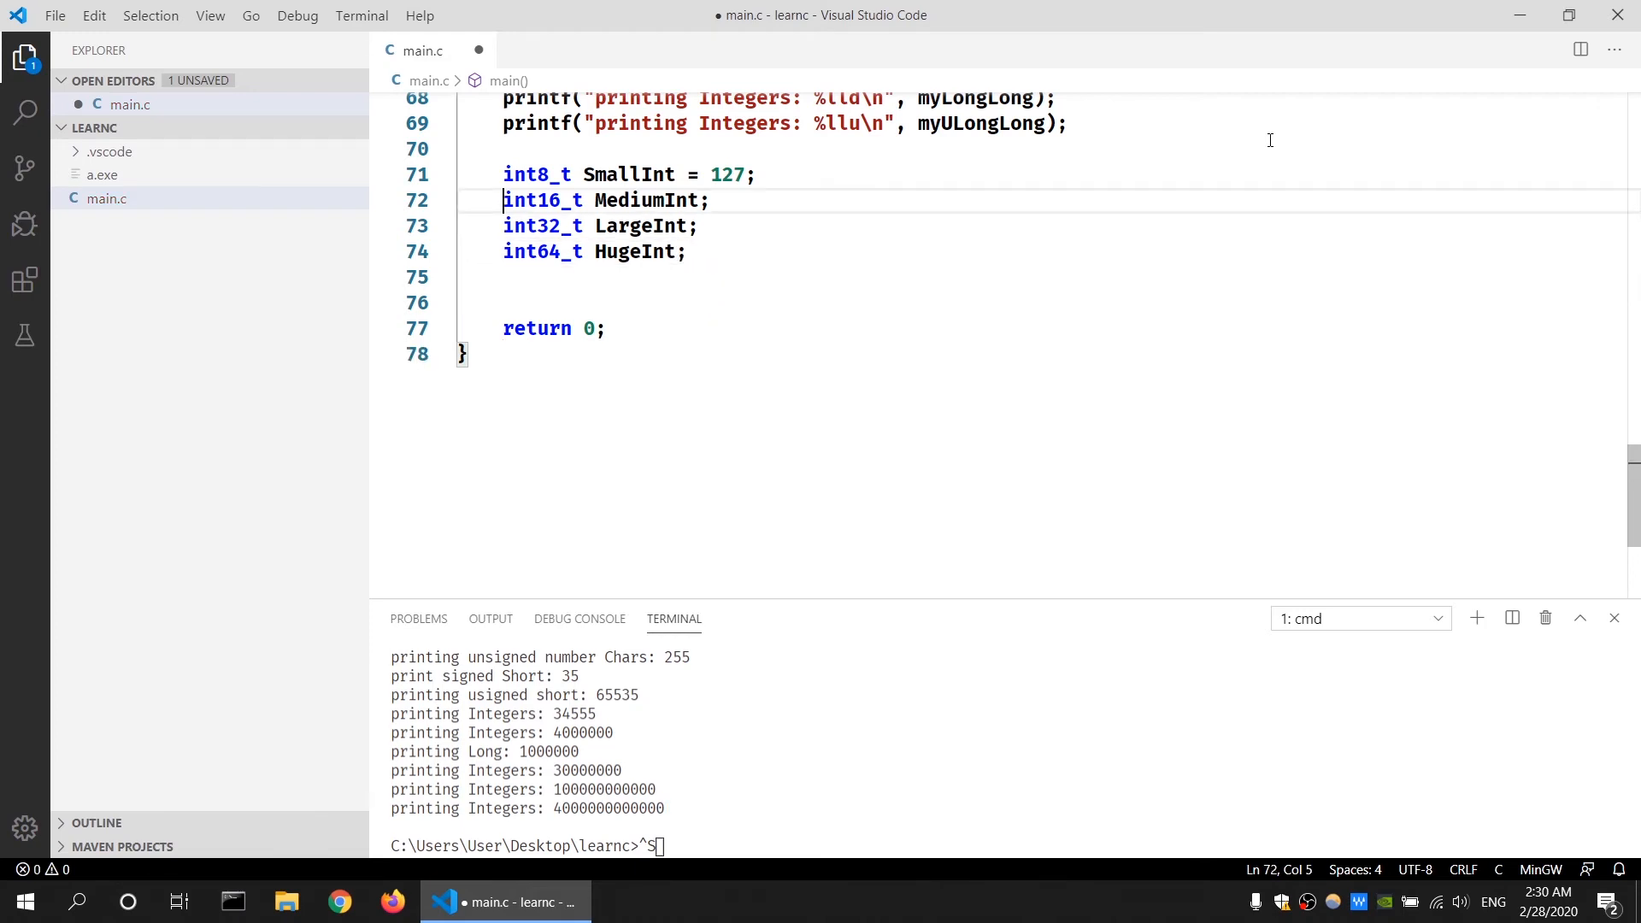
type("// signed integers")
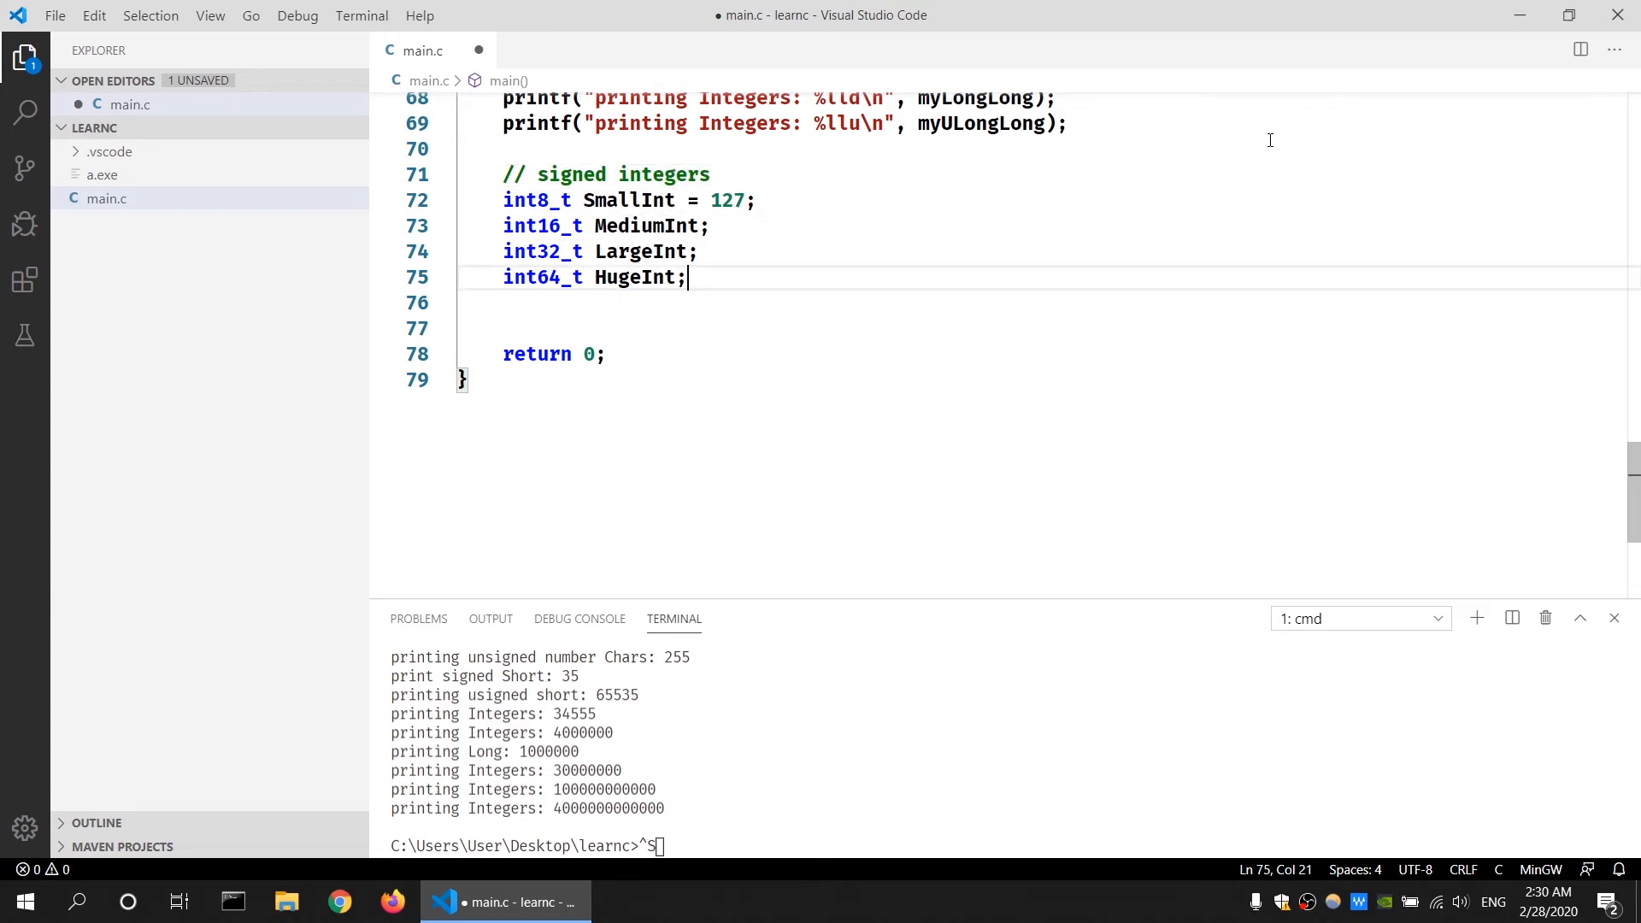
- Add a '// unsigned precise integers' comment line
type("//")
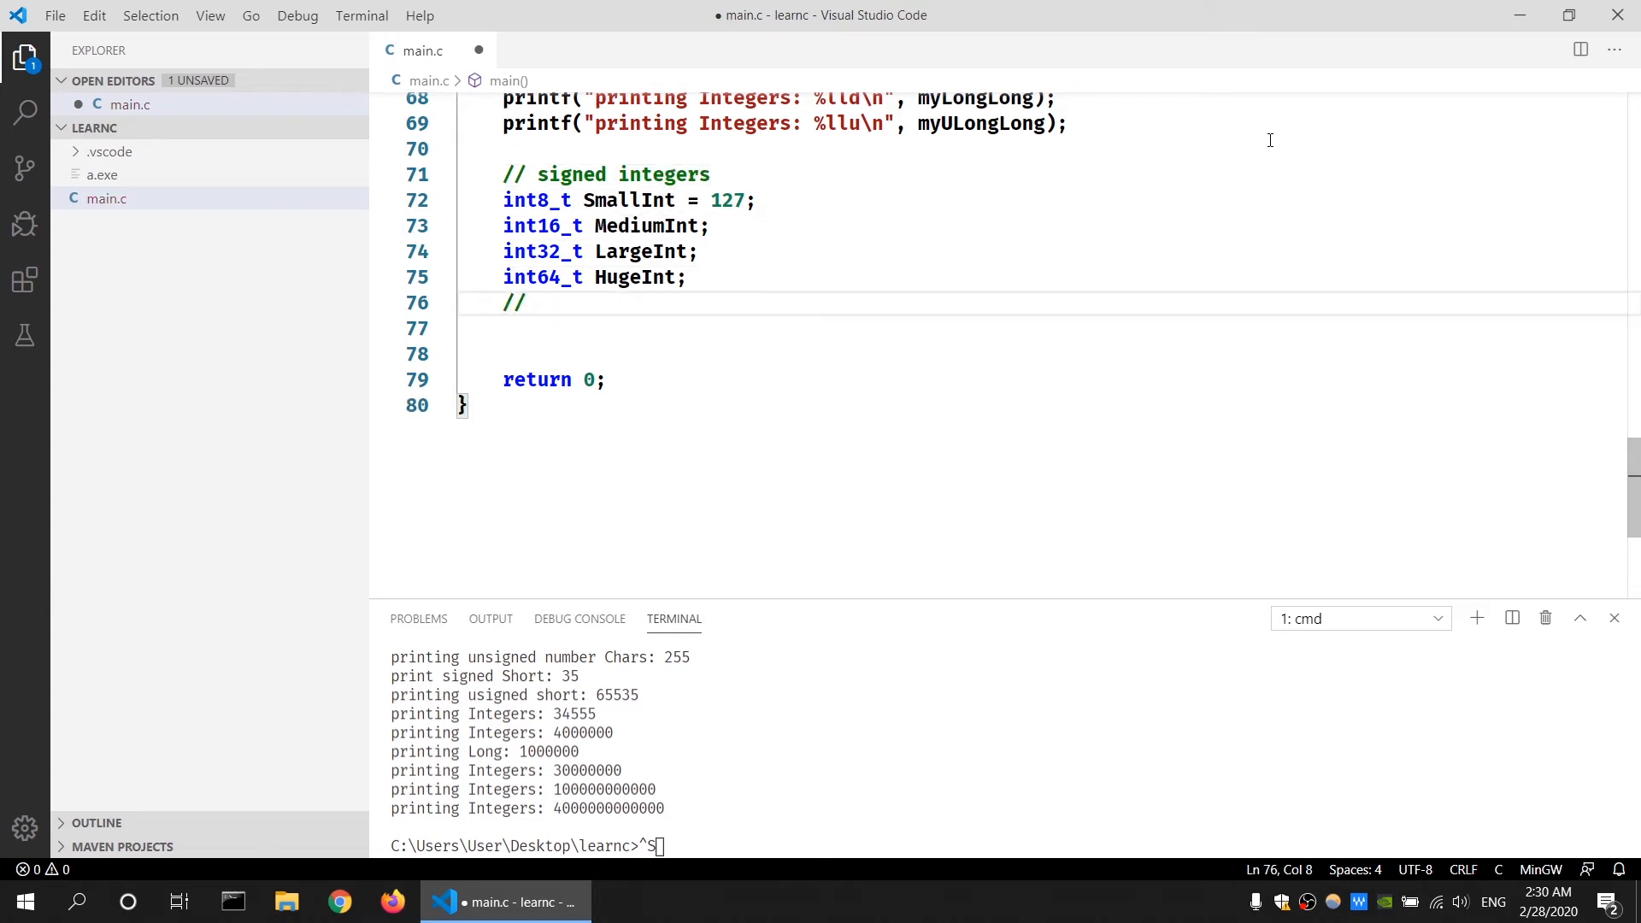
type("unsigned")
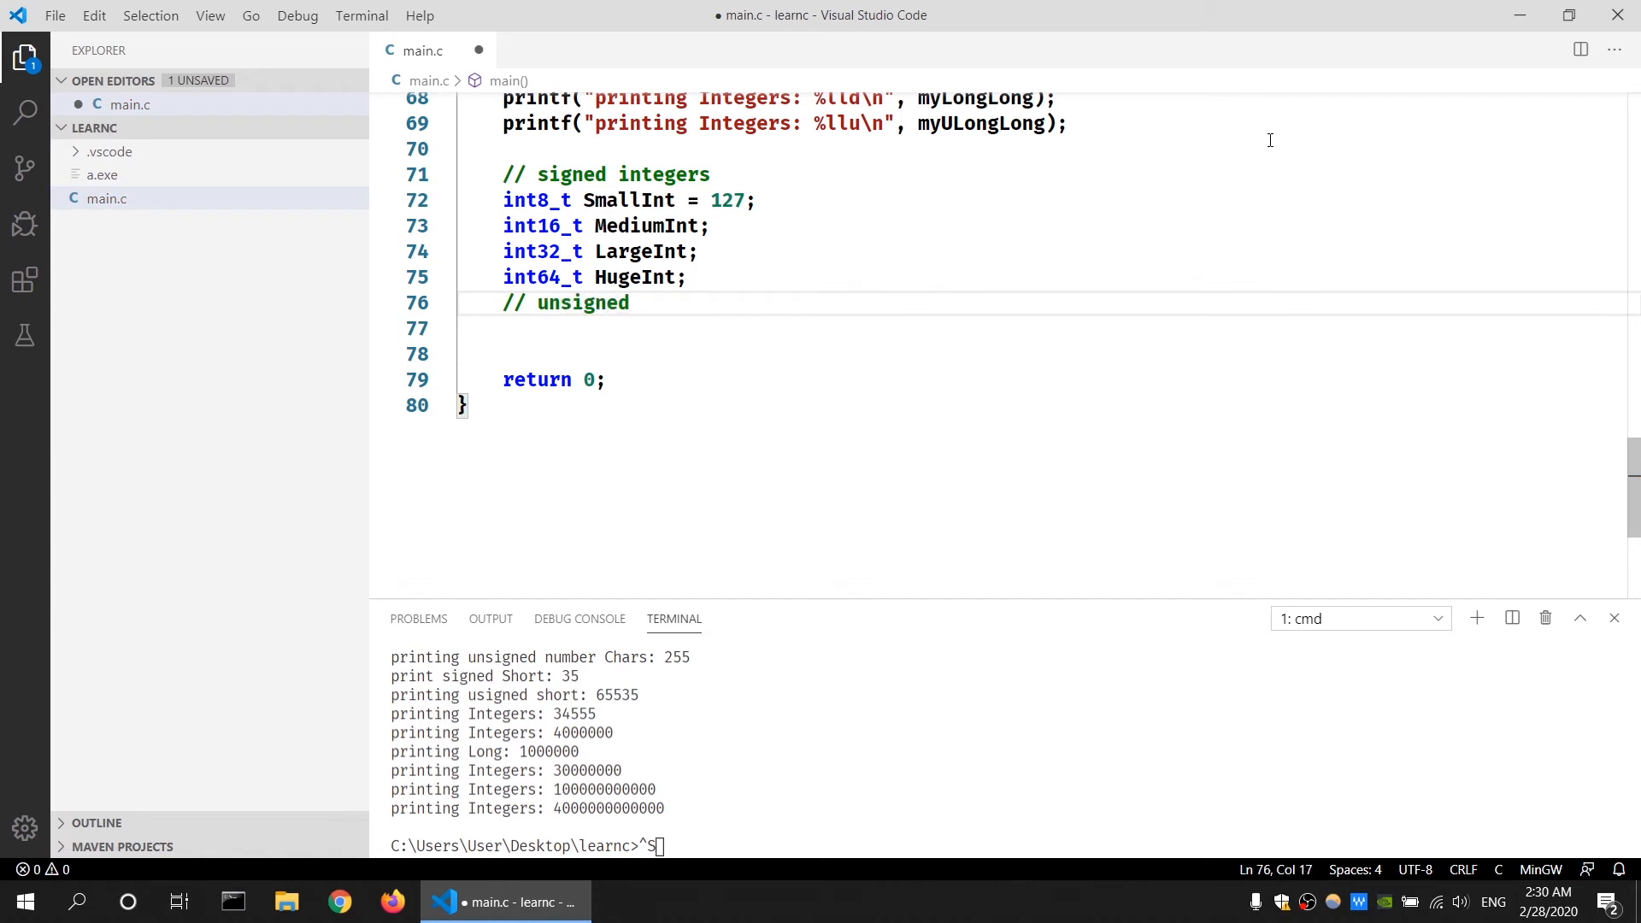
type("precise ite")
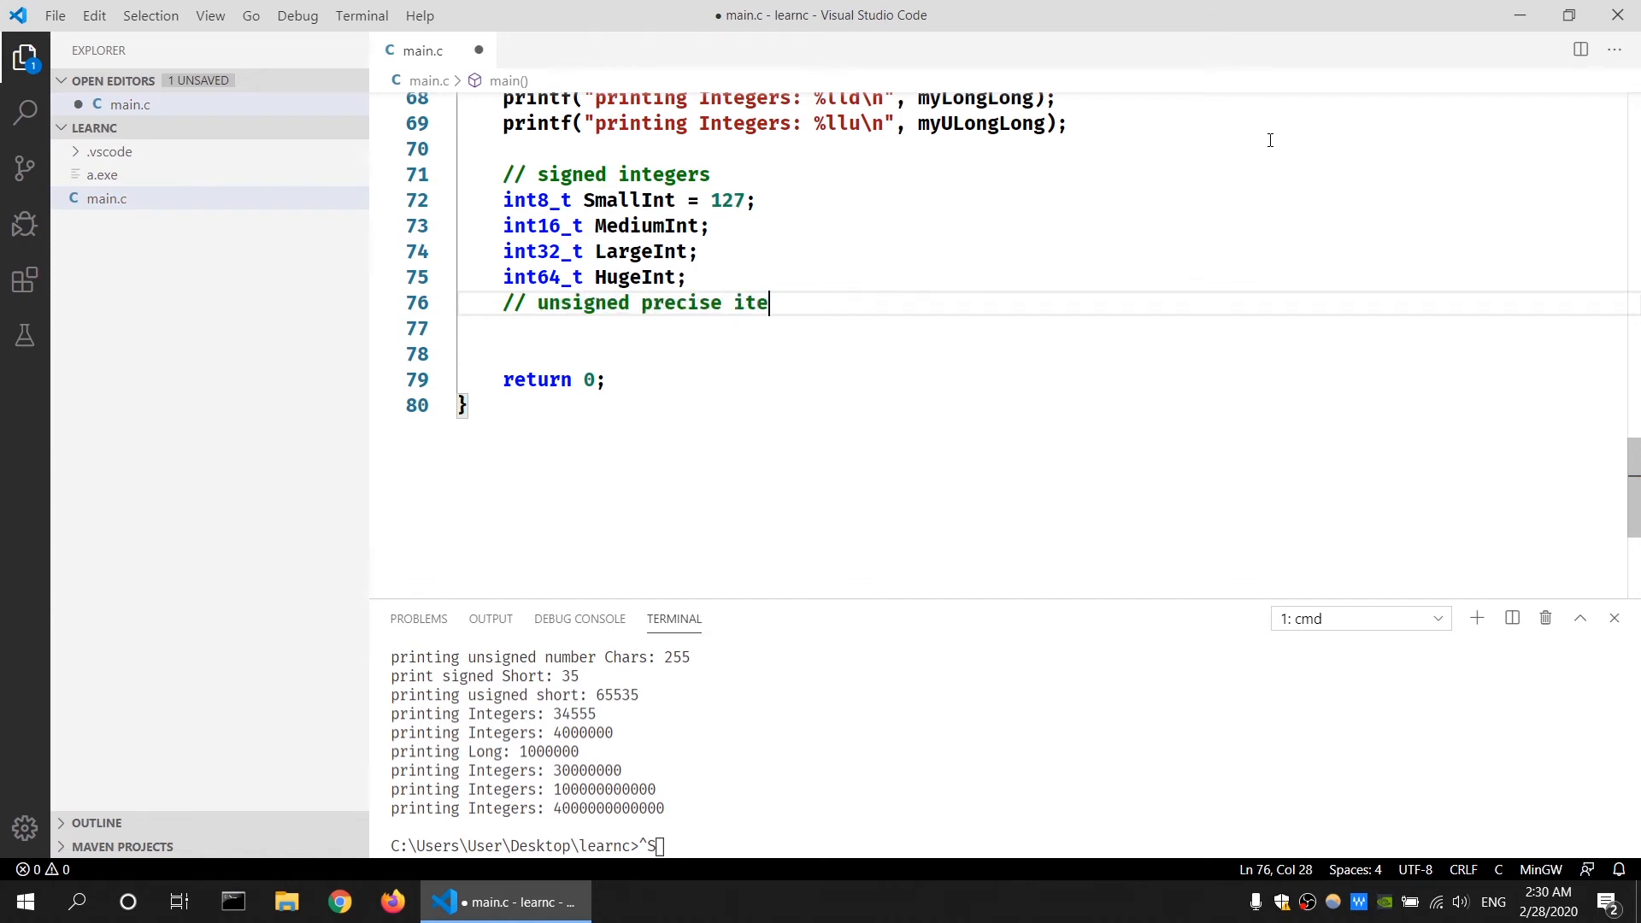
type("ngeter")
type("uint8_t")
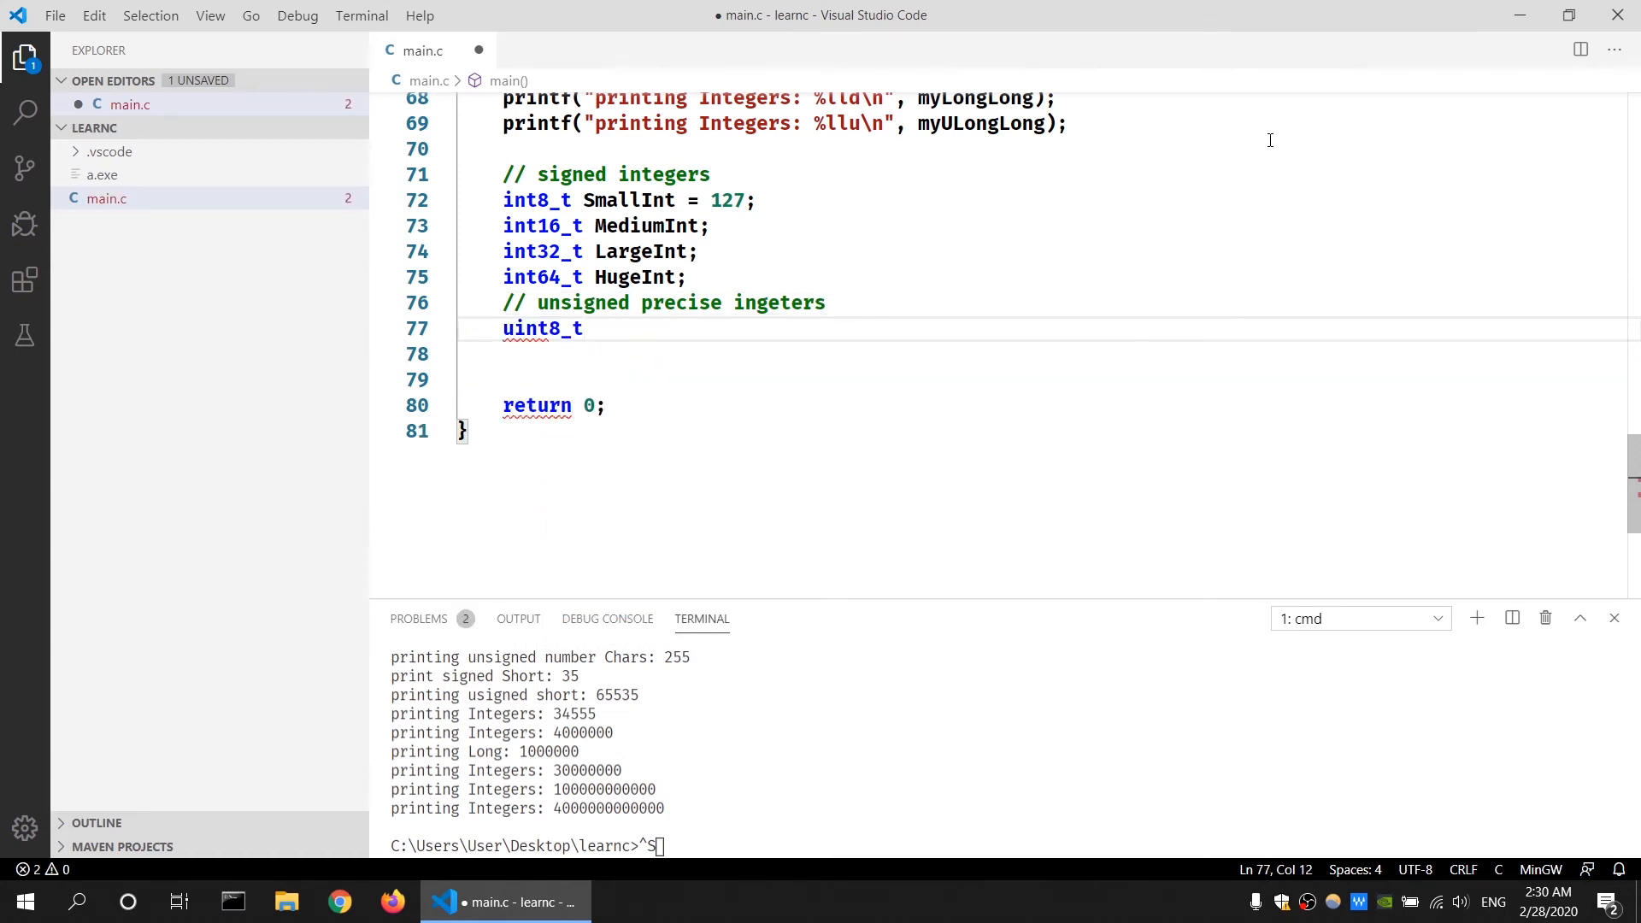
- Declare 'uint8_t smallUInt = 255;' and begin the uint16_t line
type("smallu")
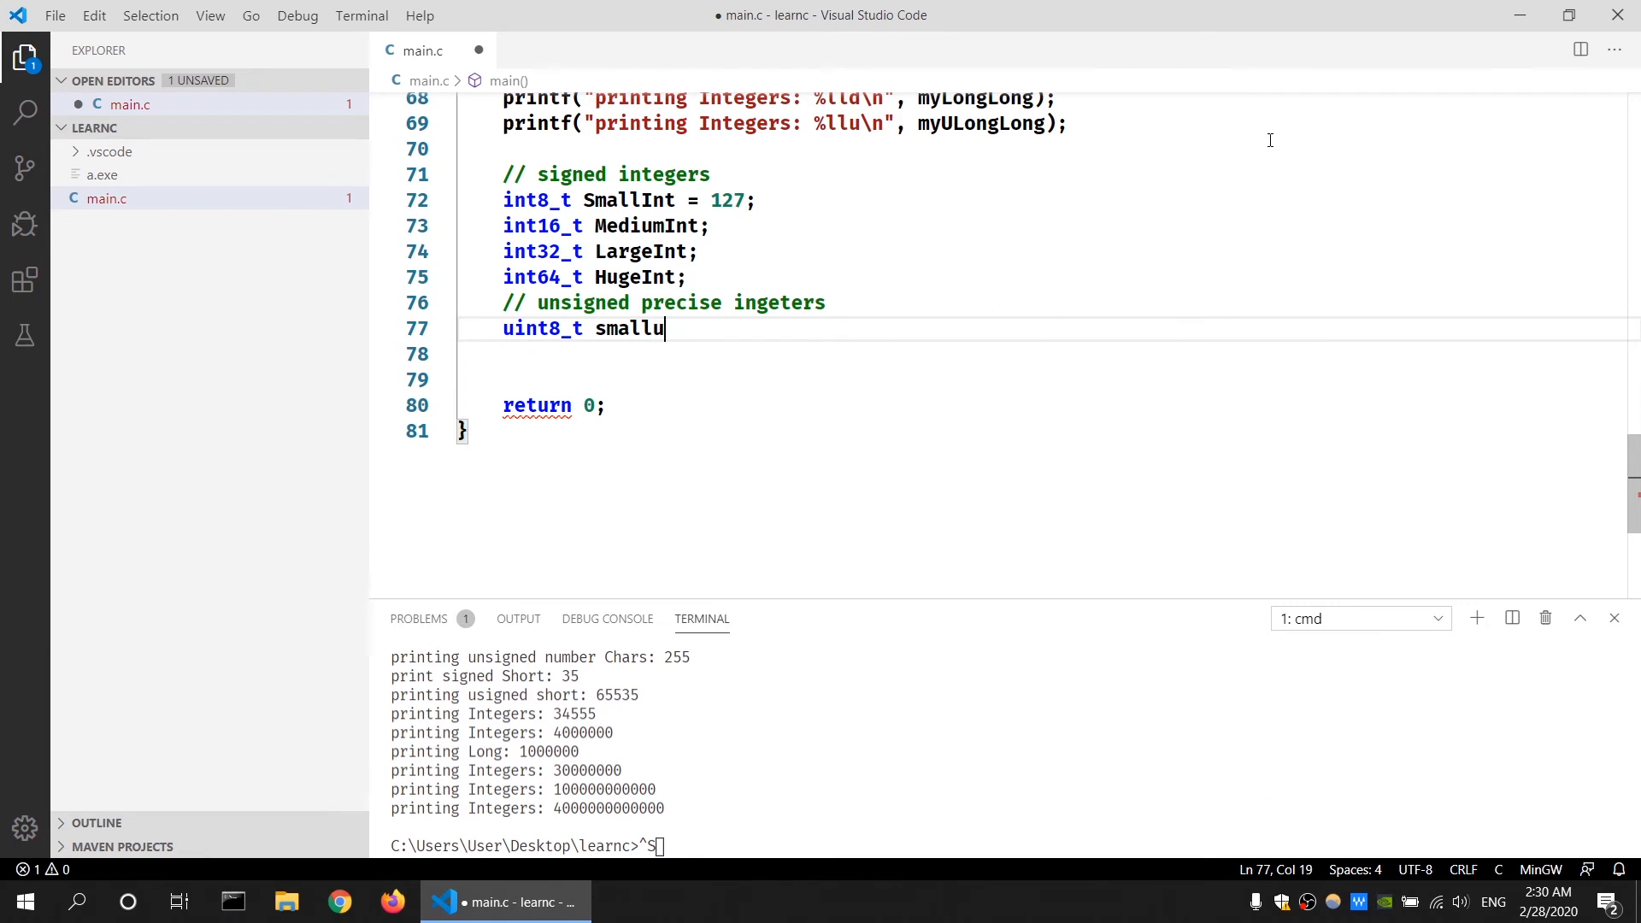
type("i")
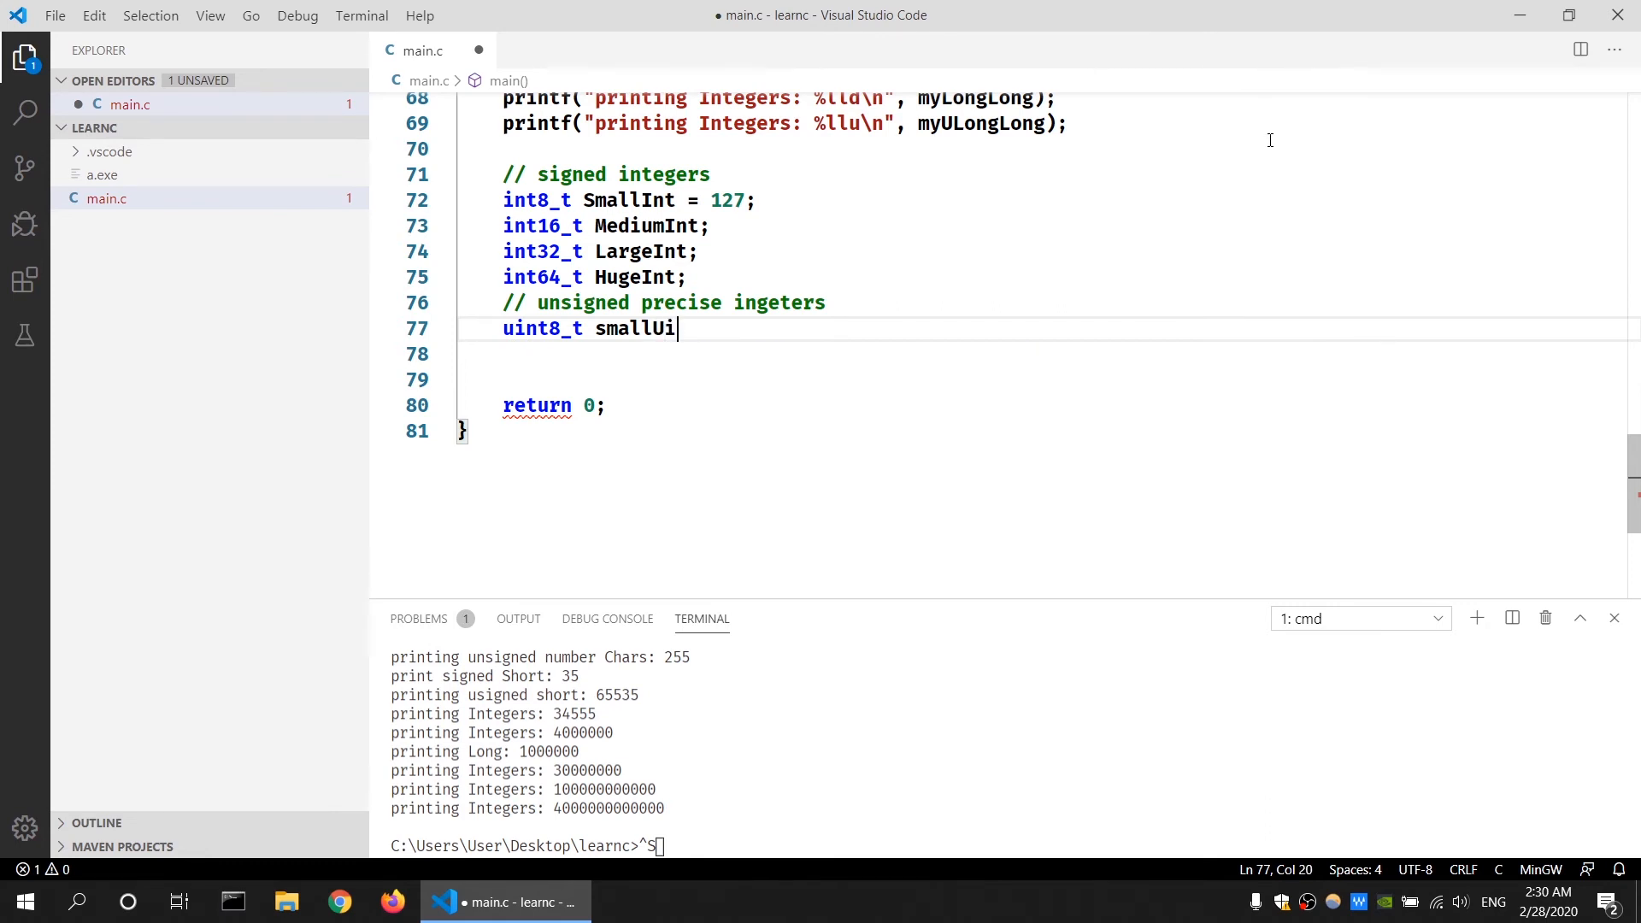
type("nt =")
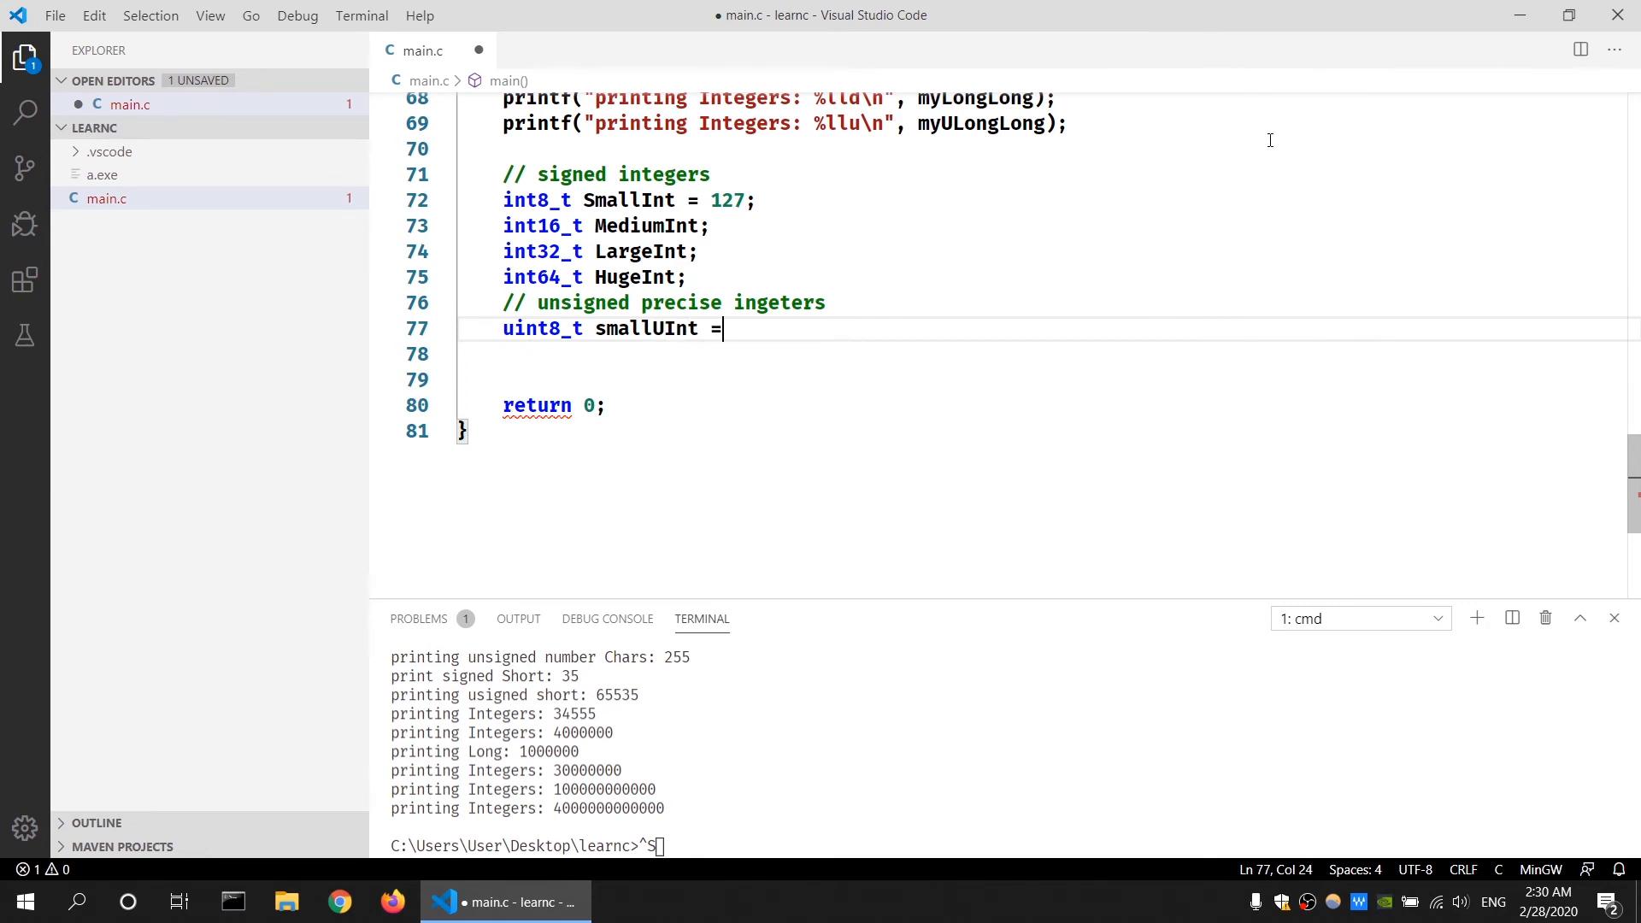
type("255;")
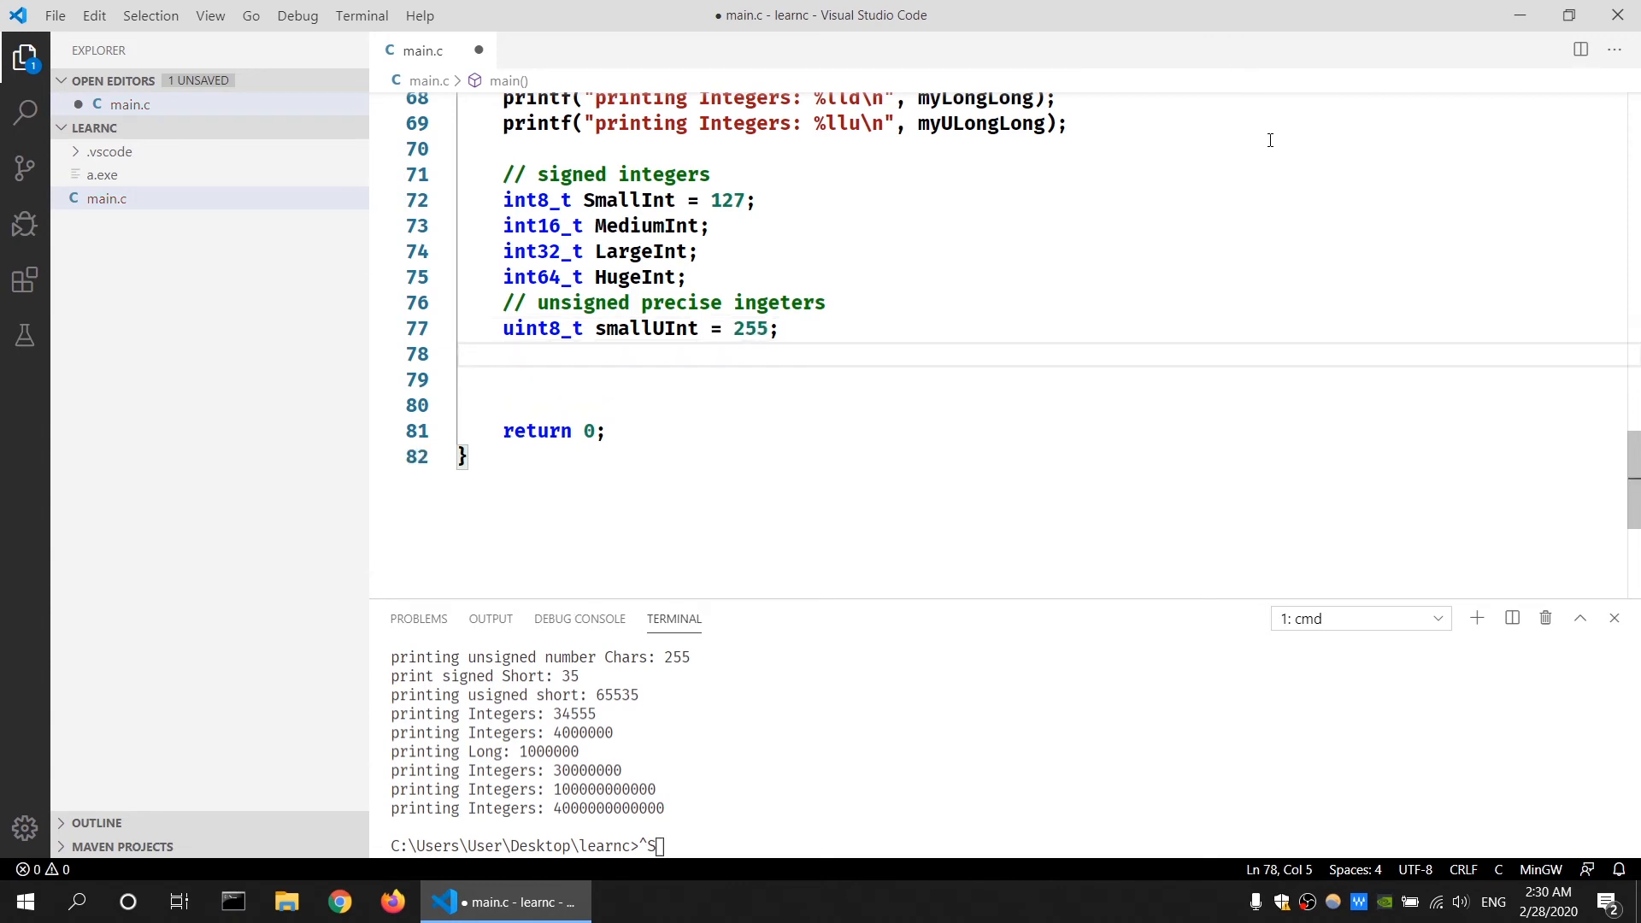
type("uint16_t")
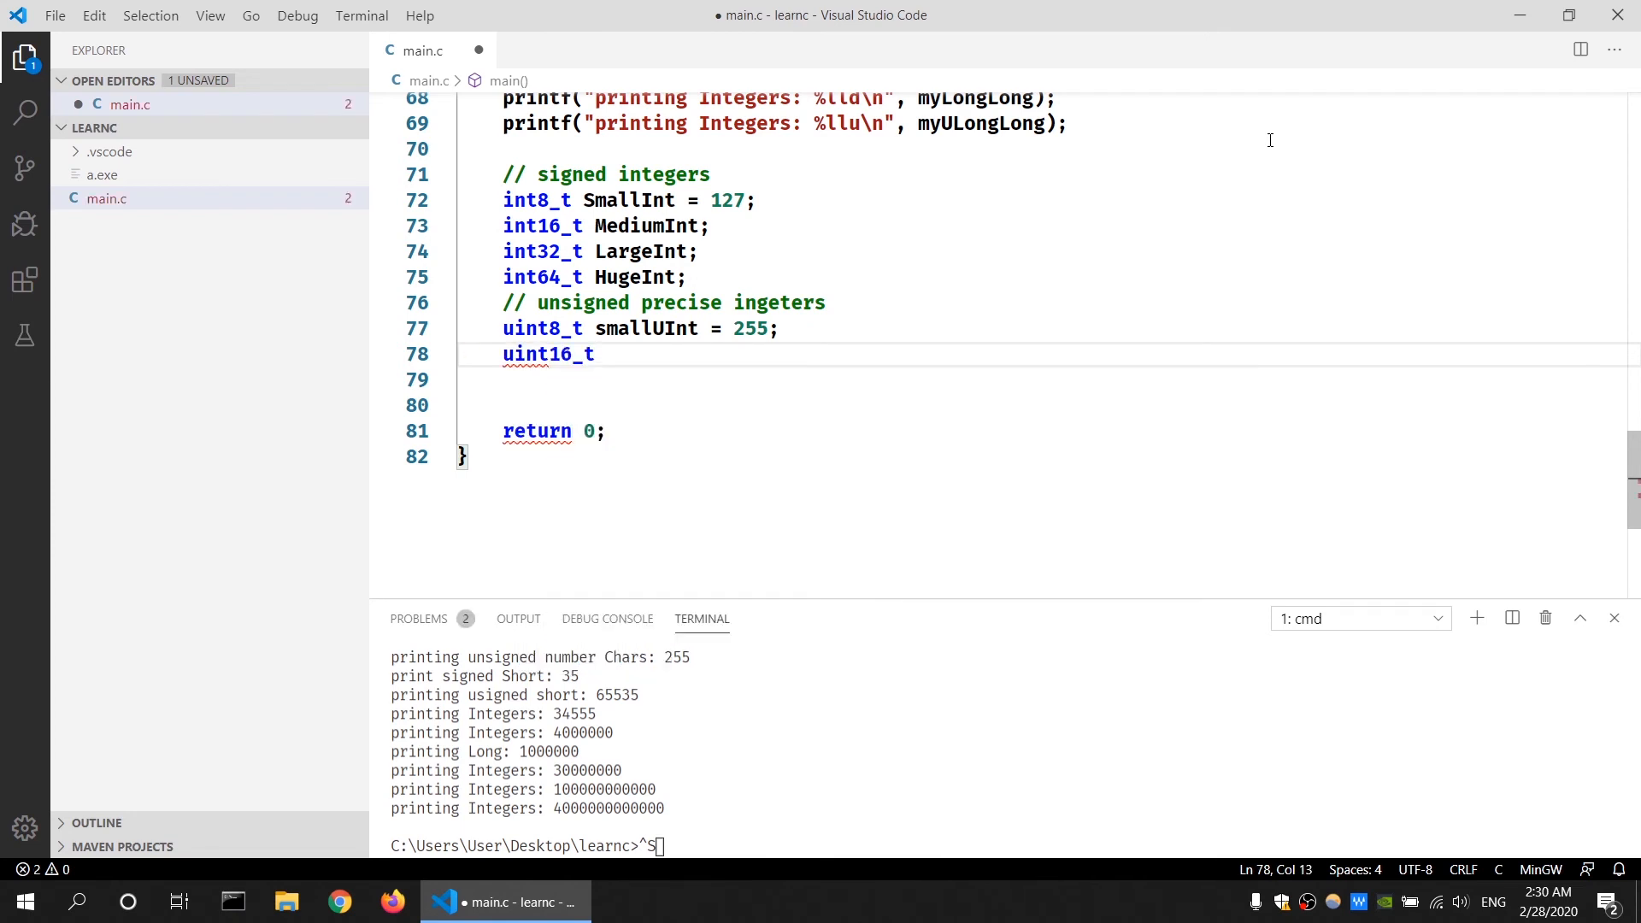
- Declare uint16_t MediumUInt, uint32_t LargeUInt and uint64_t HugeUInt on separate lines
type("MediumUInt;")
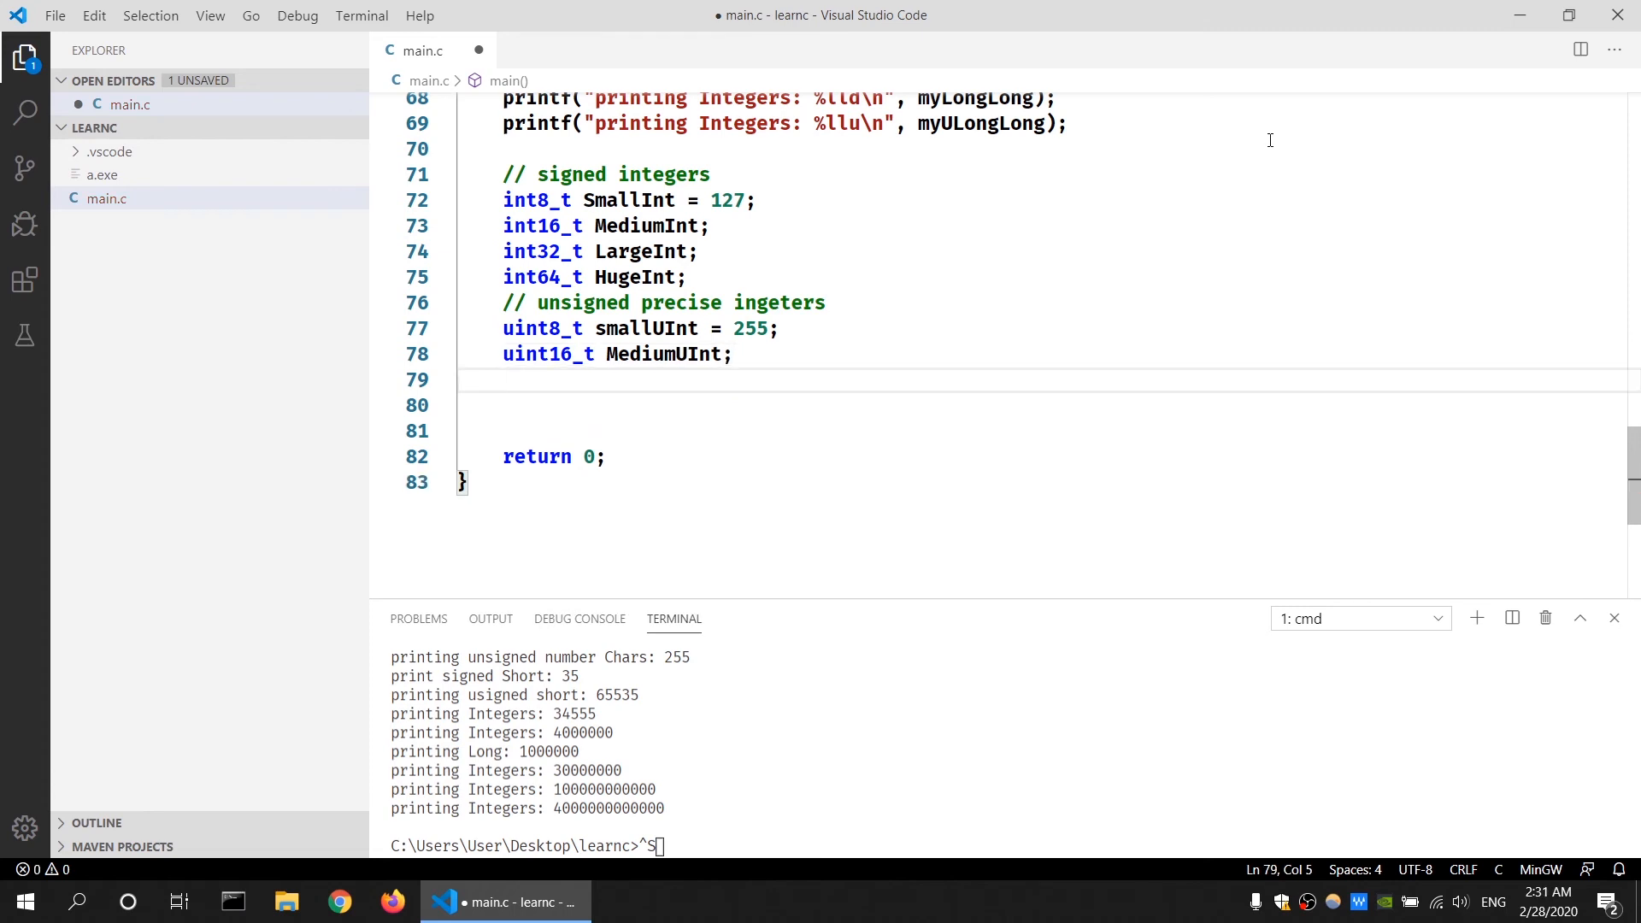
type("uint32_t")
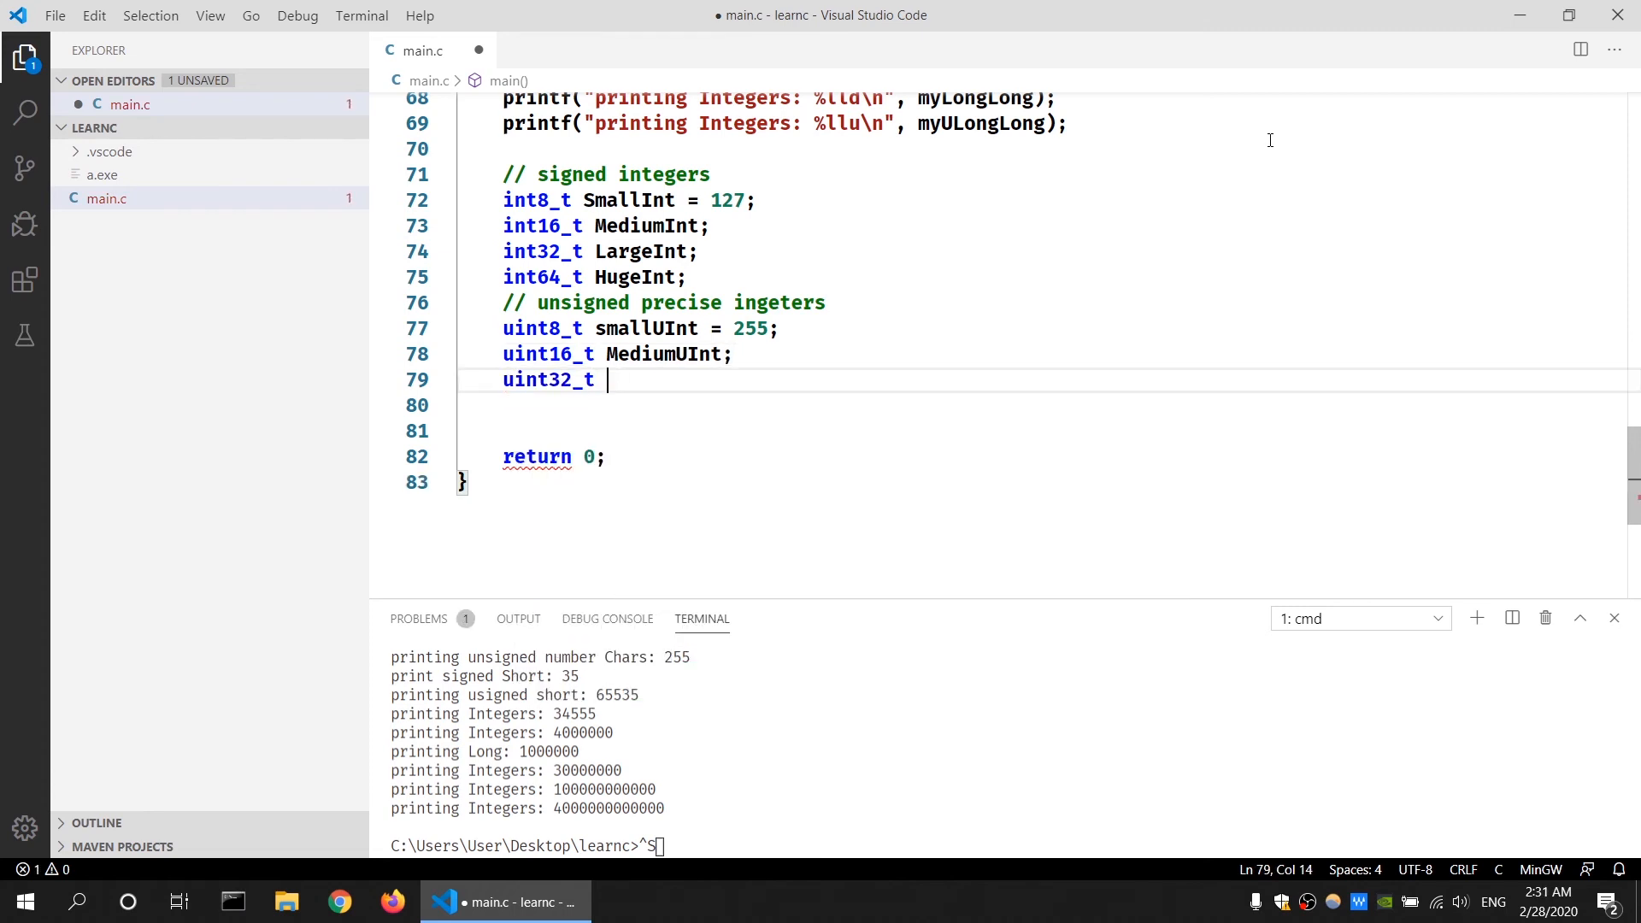
type("Lar")
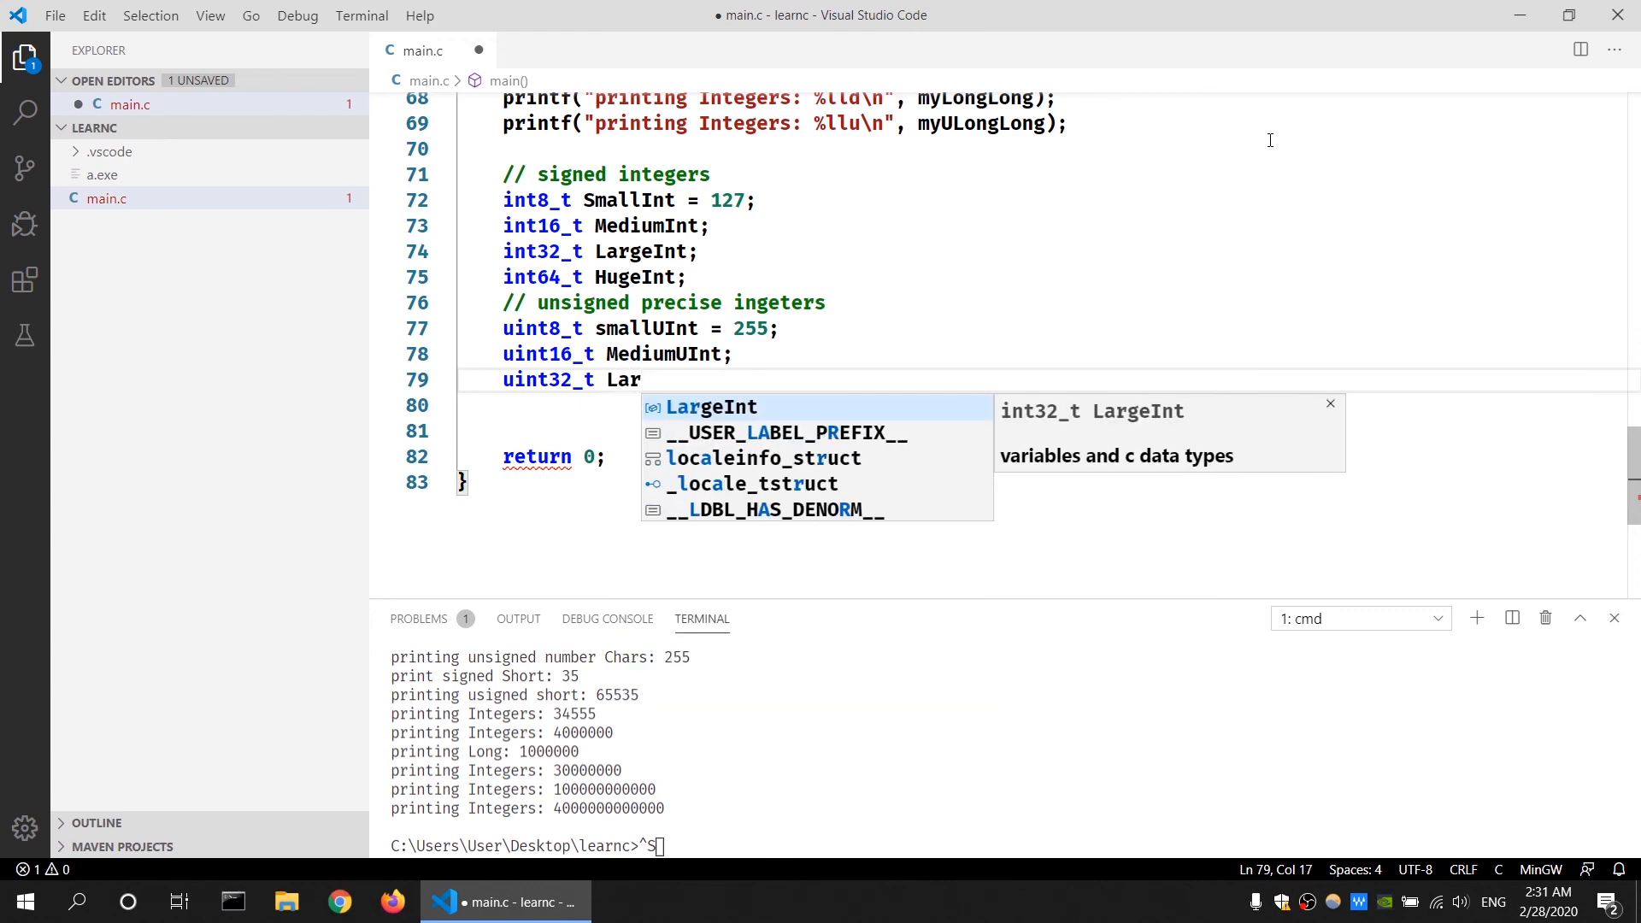
type("geUI")
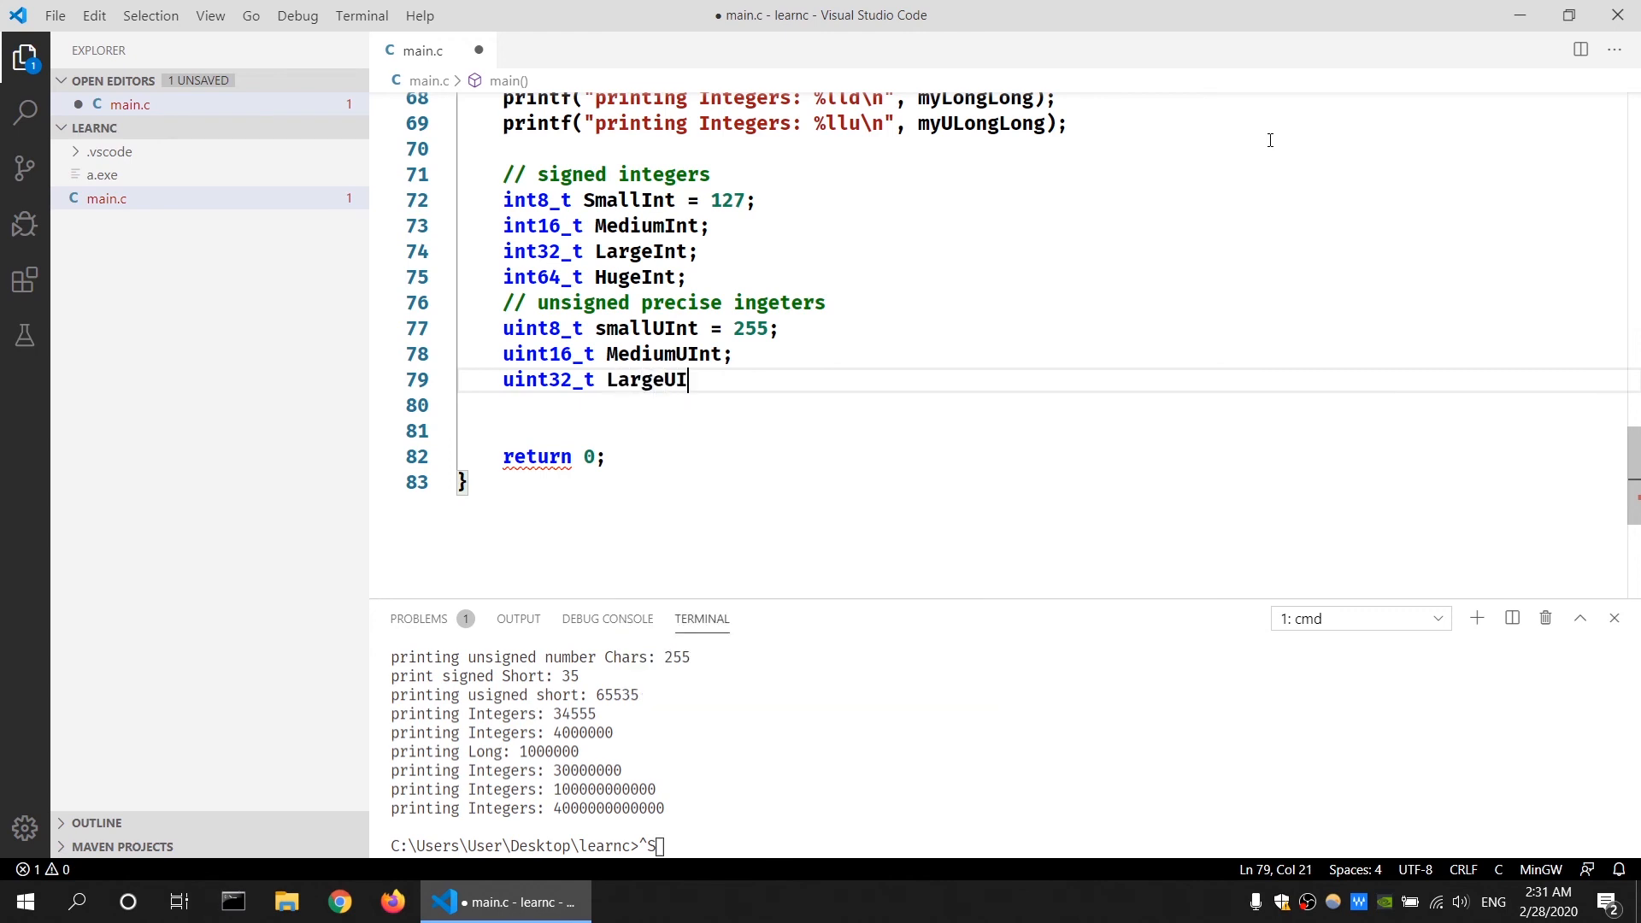
type("nt;")
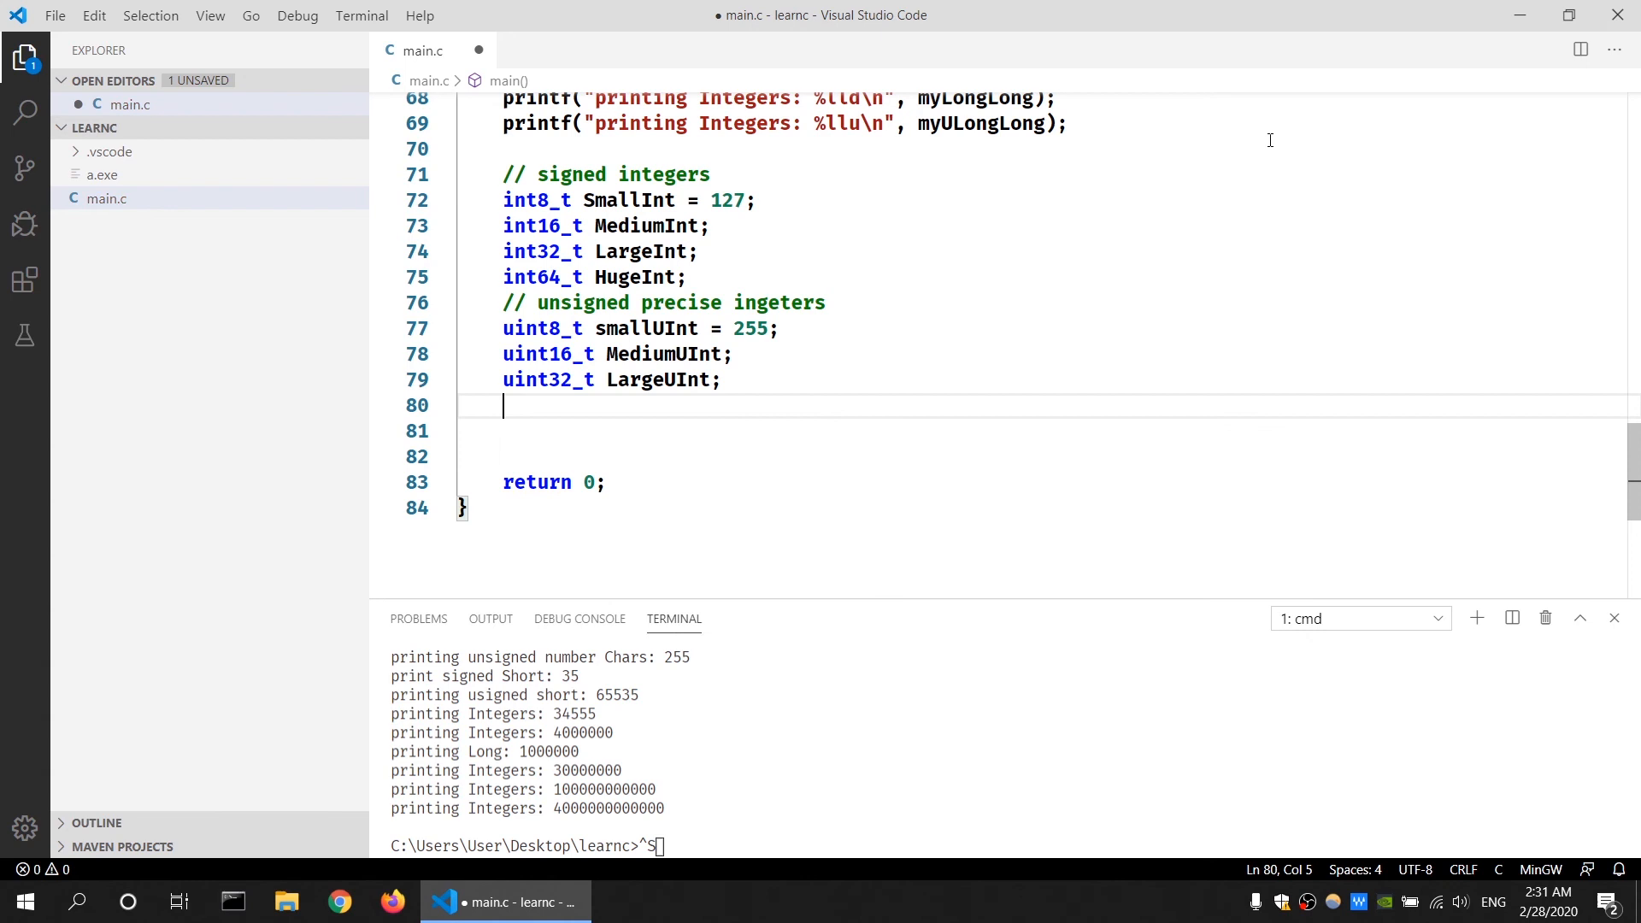
type("uint64_t")
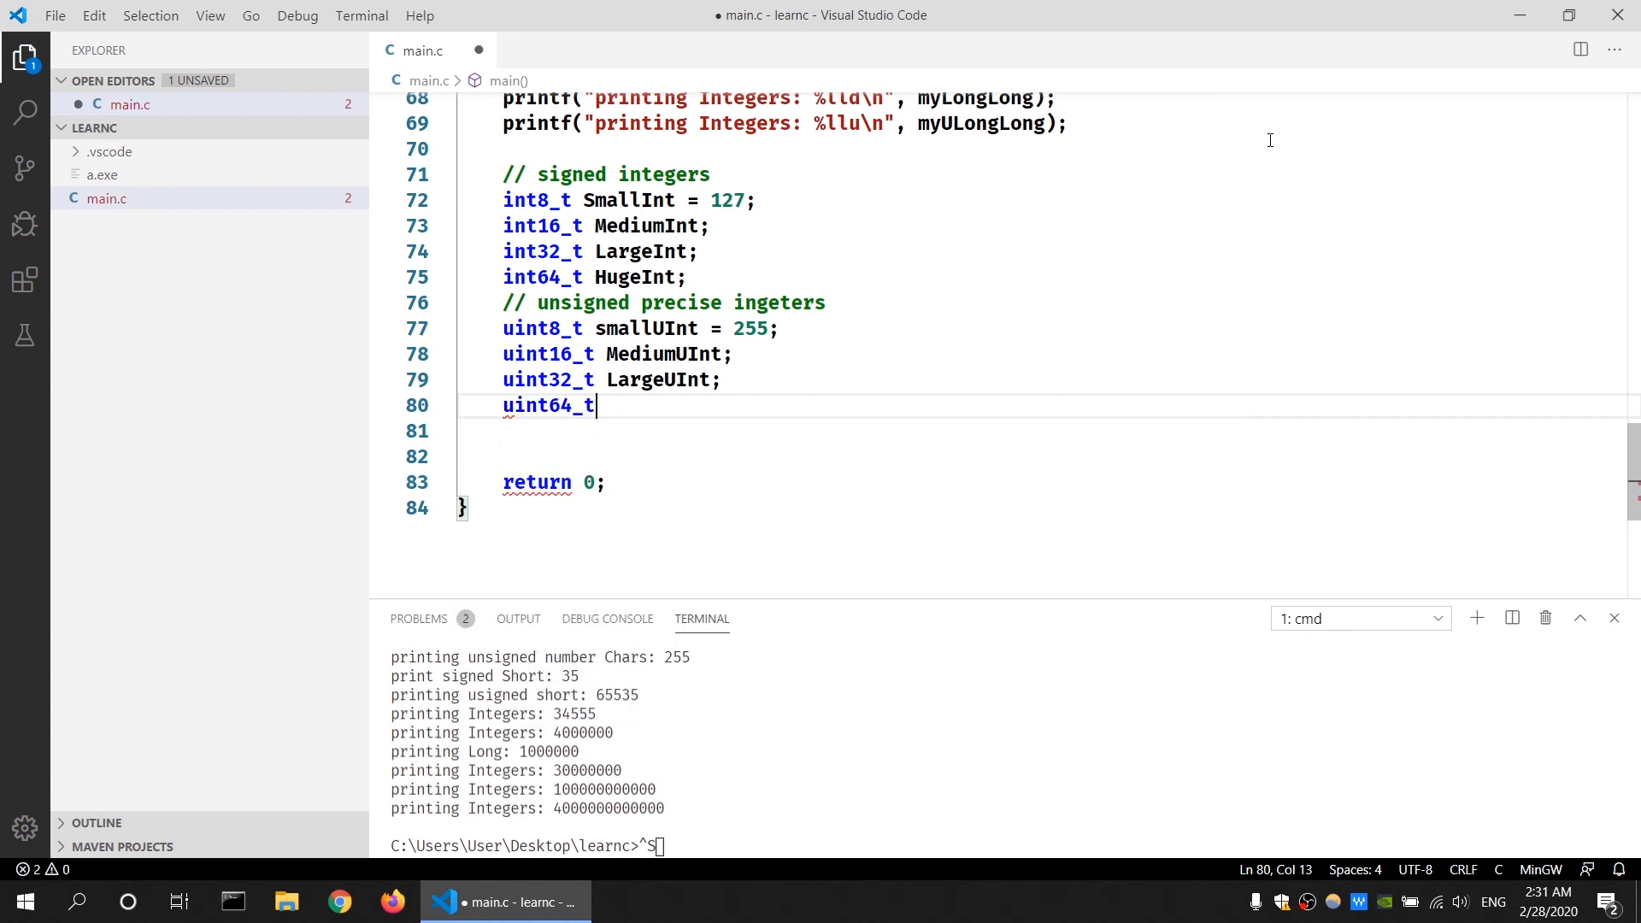
type("Huge")
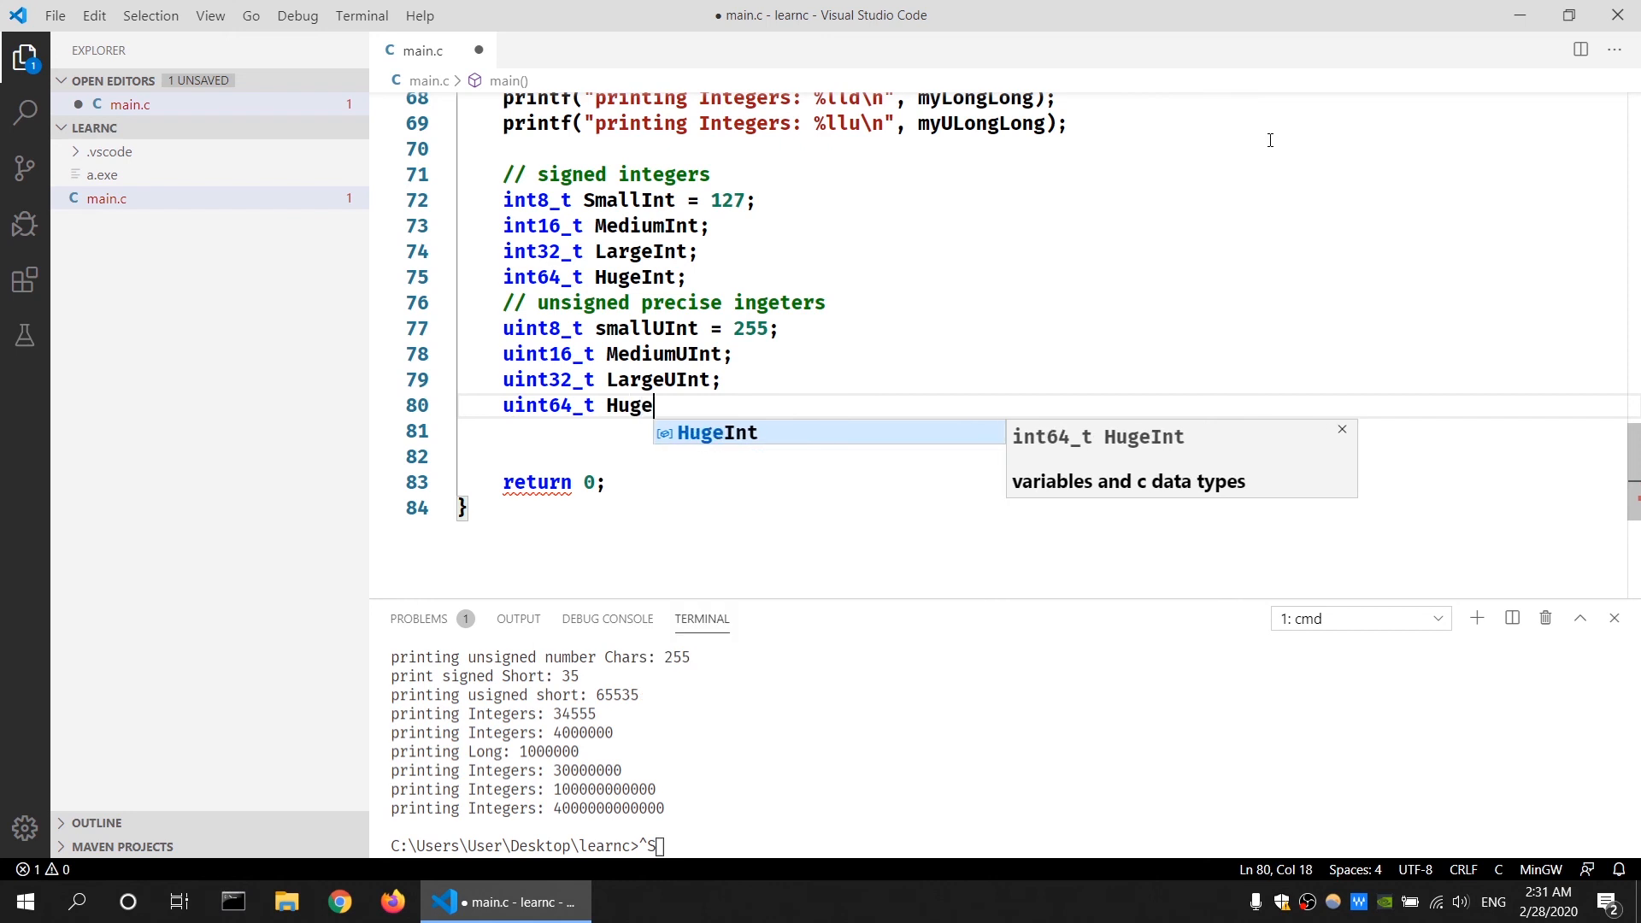
type("UI")
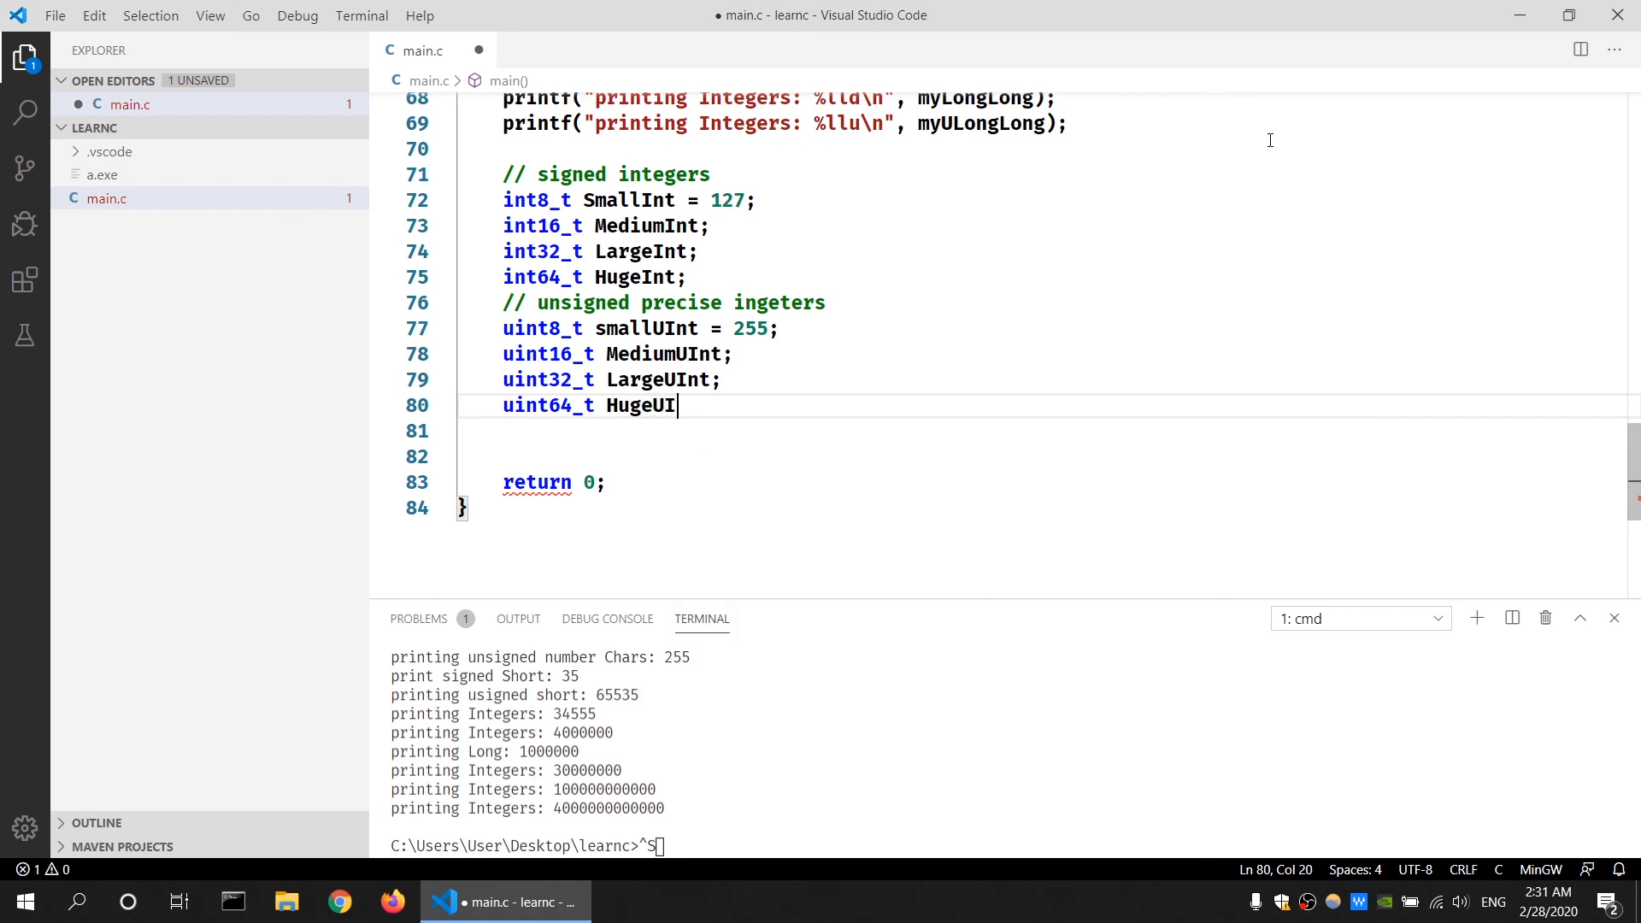
type("nt;")
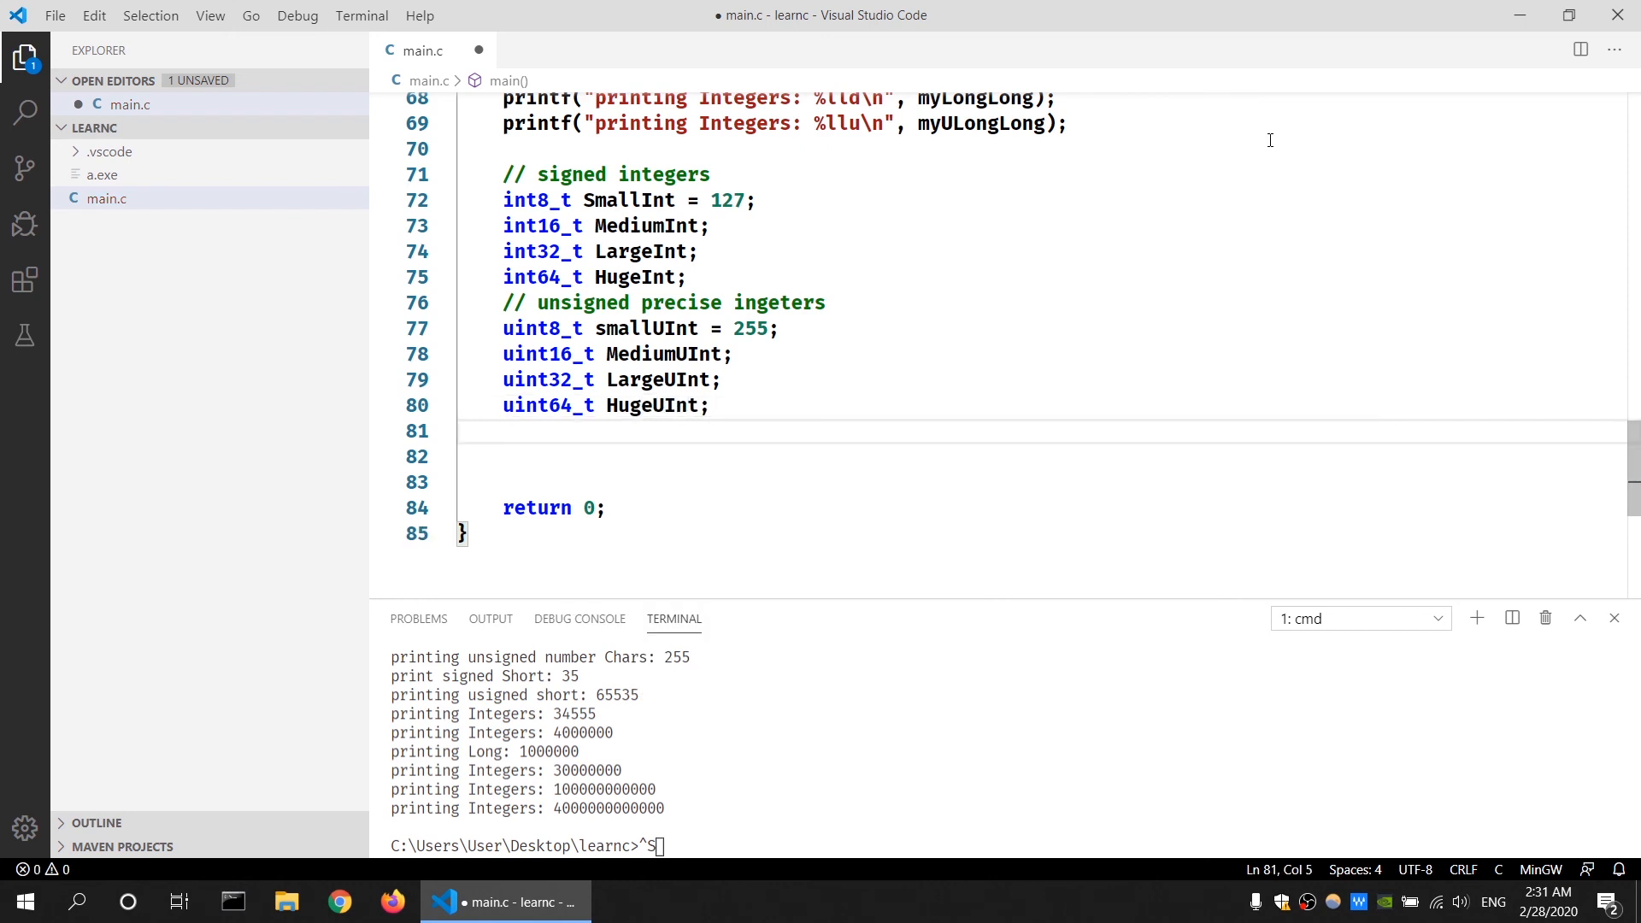